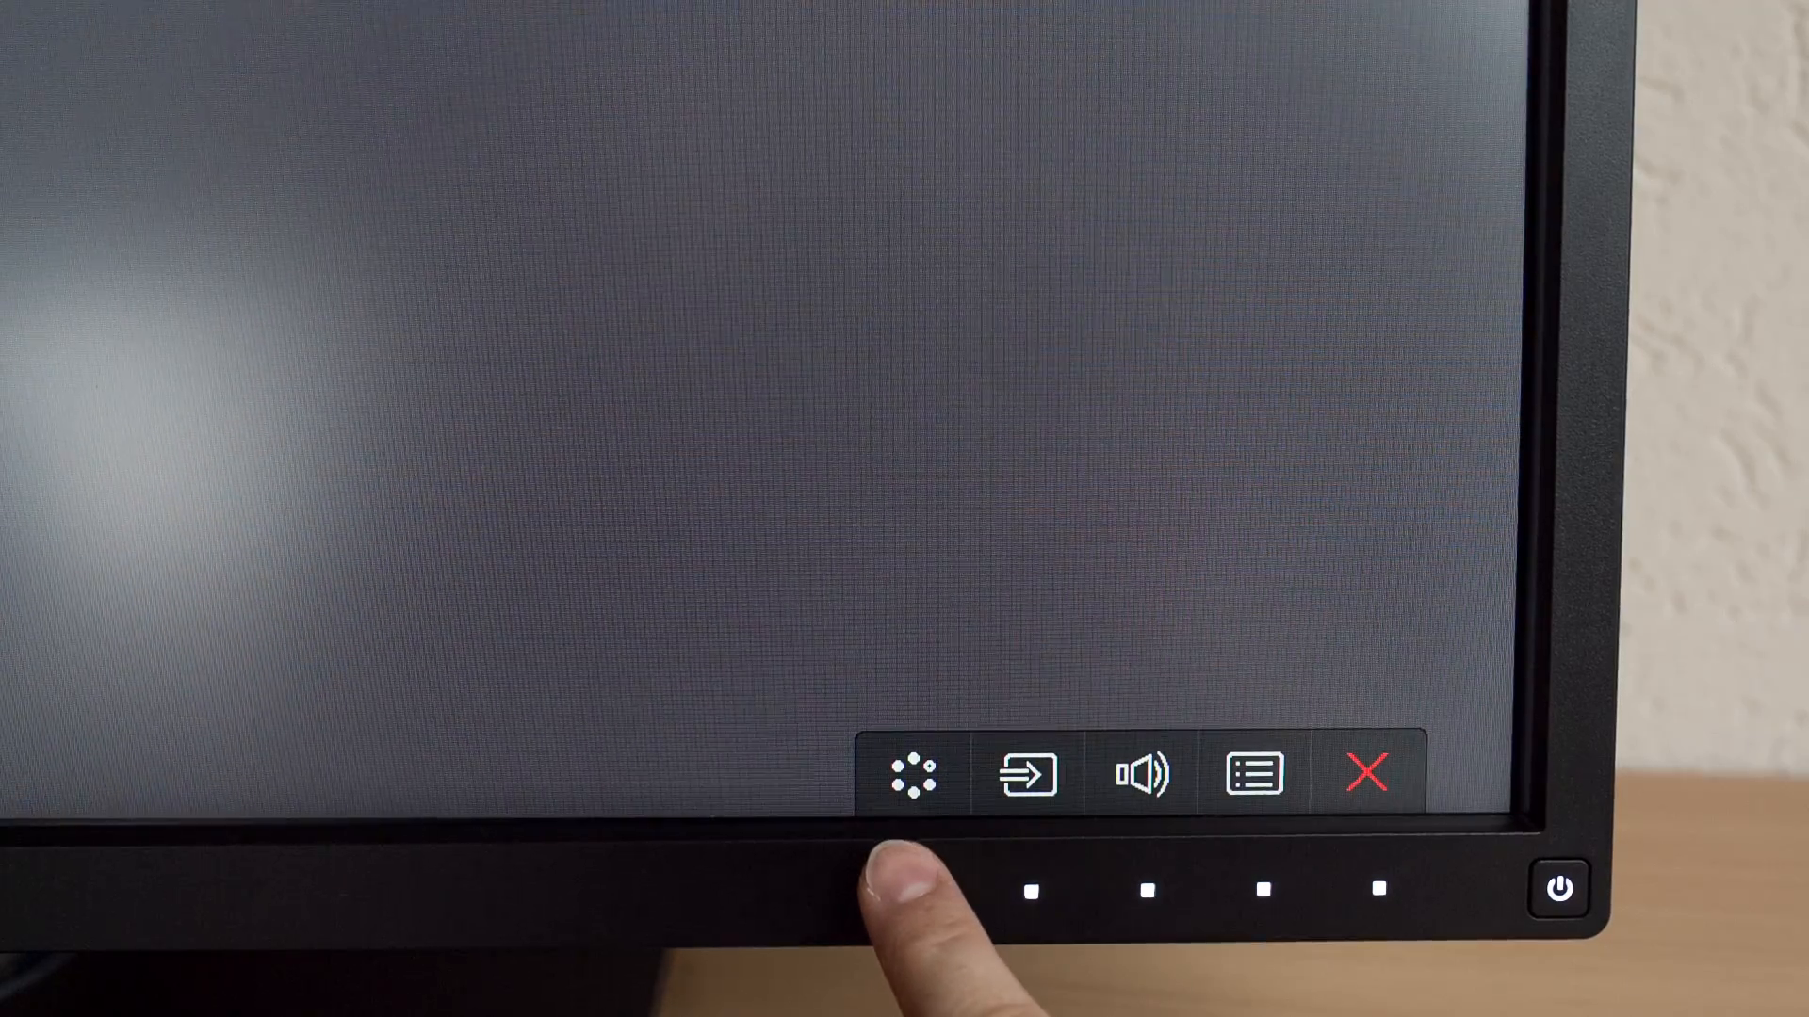
Dismiss the volume display, then check brightness 42, contrast 50, sharpness 5, gamma 3
left_click(913, 775)
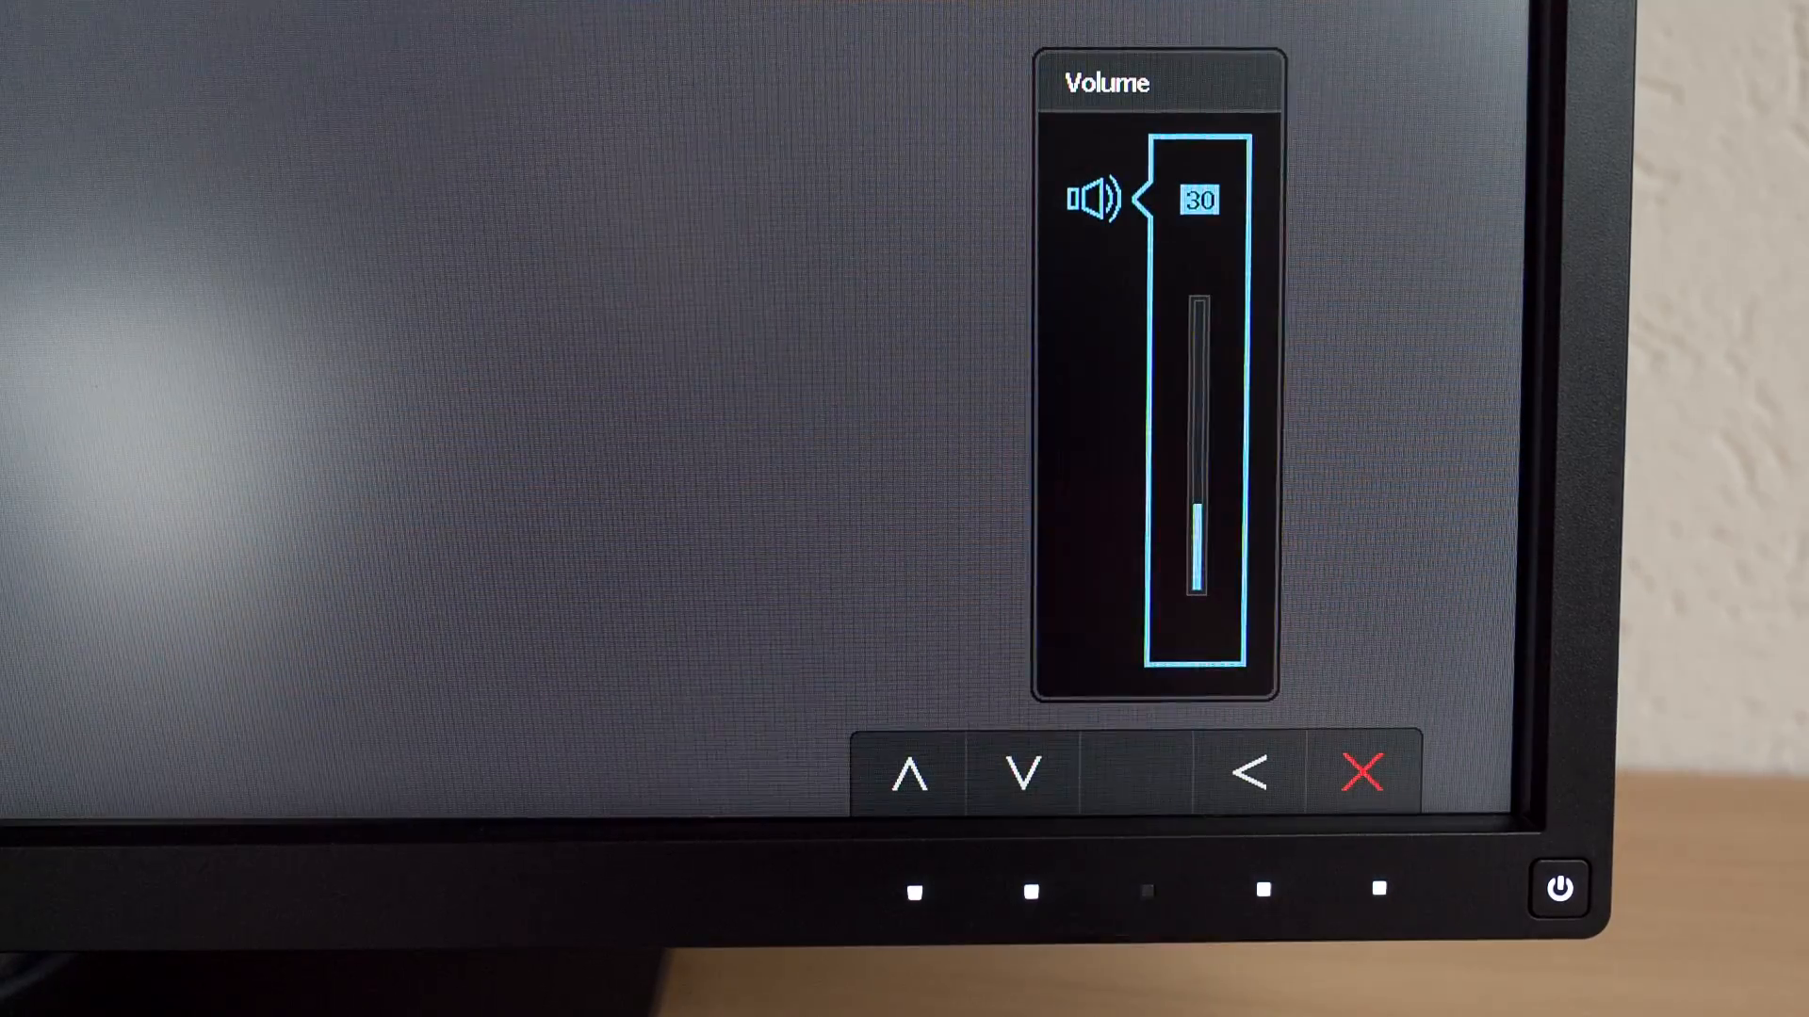
left_click(1249, 773)
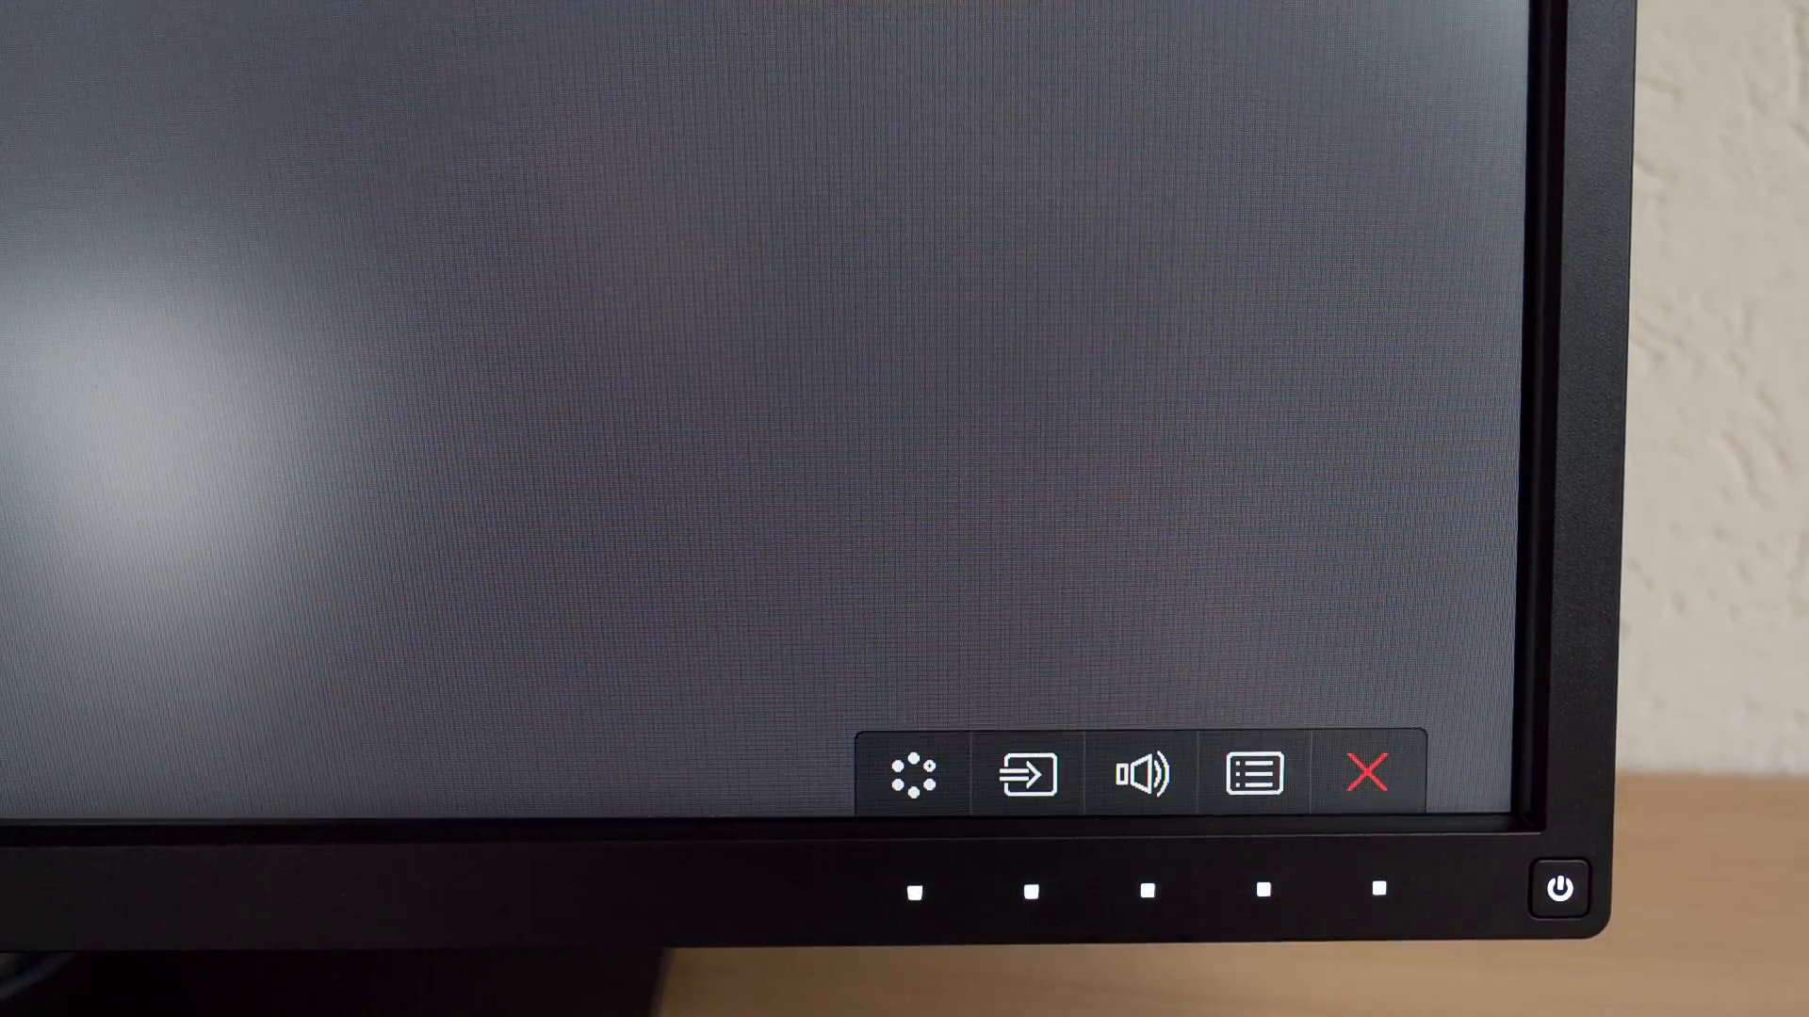
left_click(1252, 773)
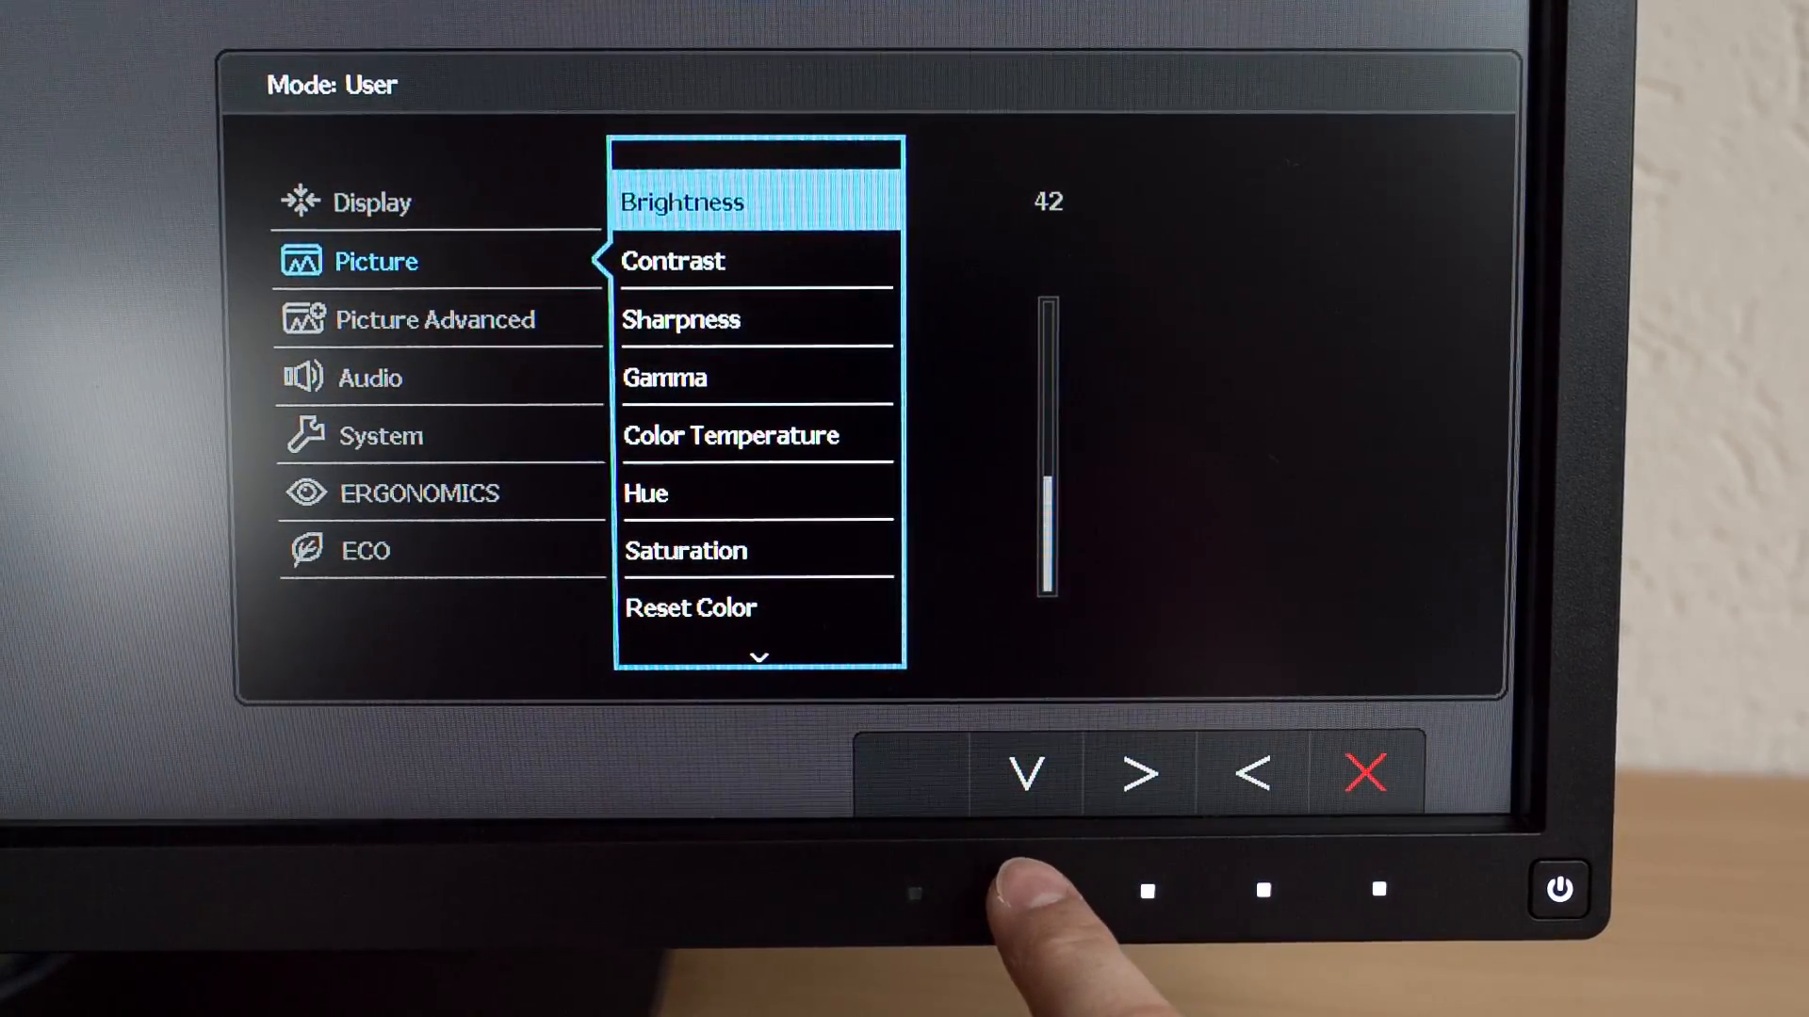
left_click(1024, 772)
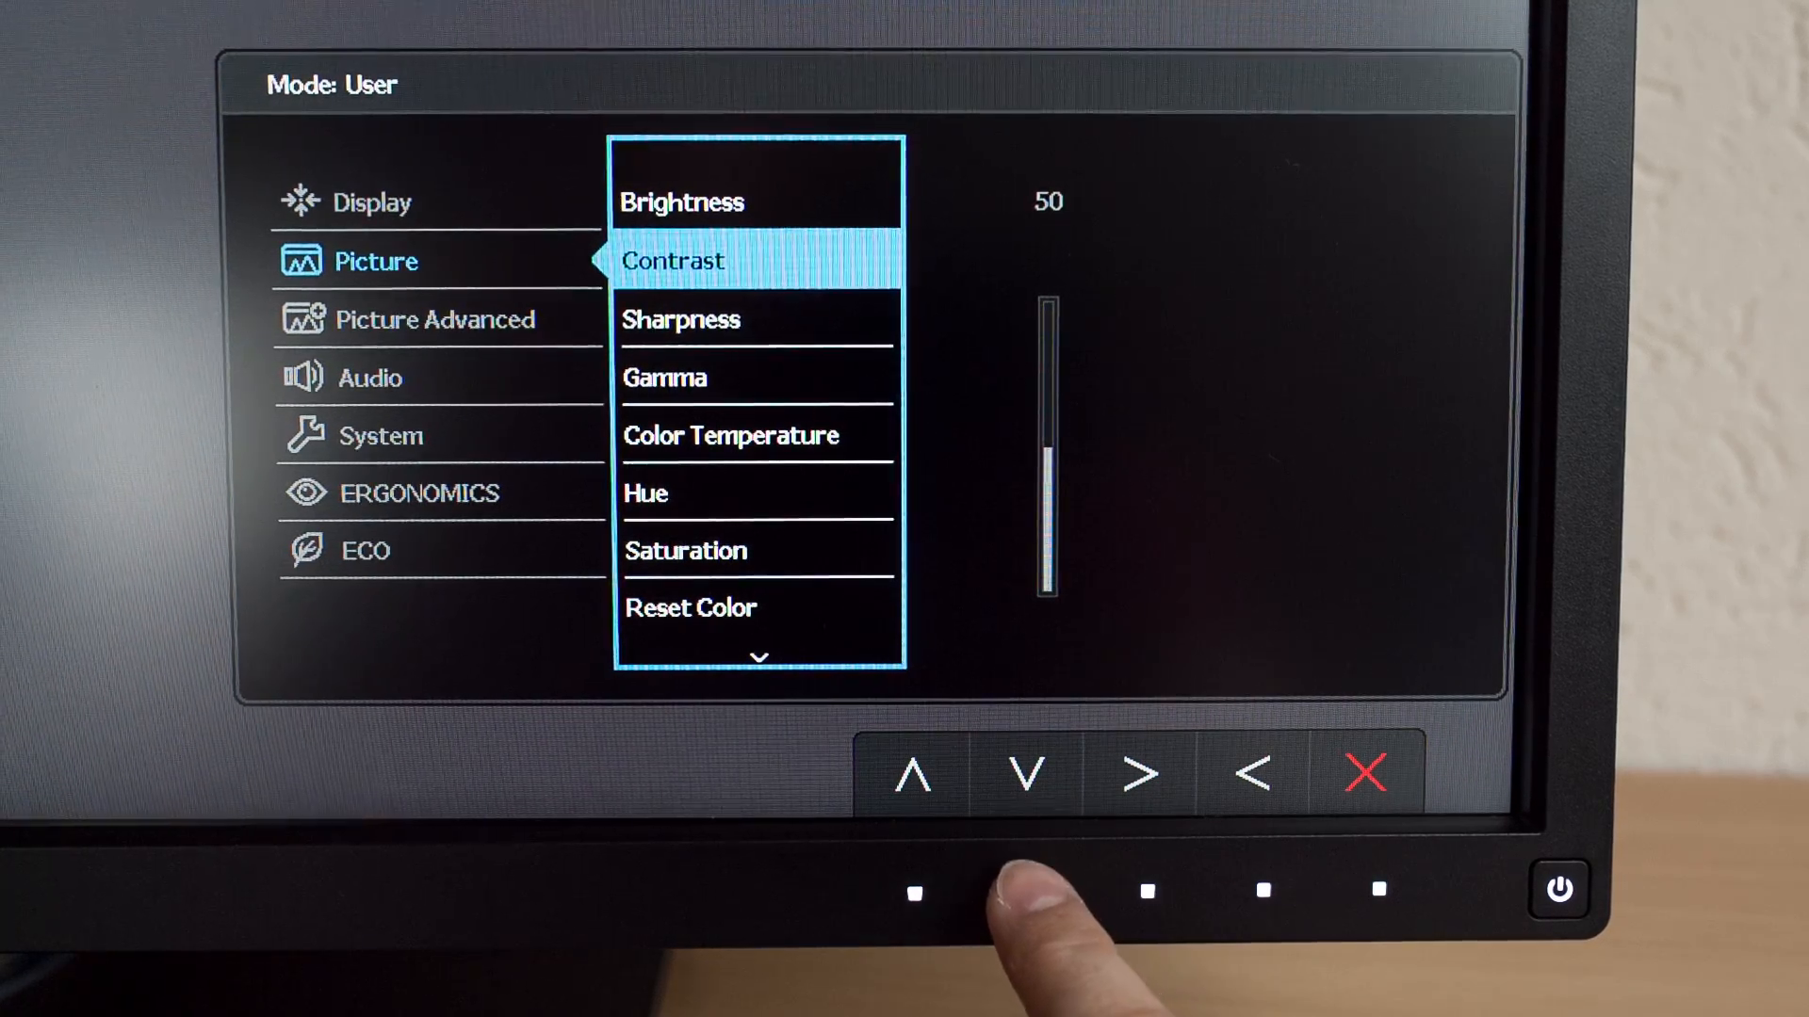
left_click(1022, 774)
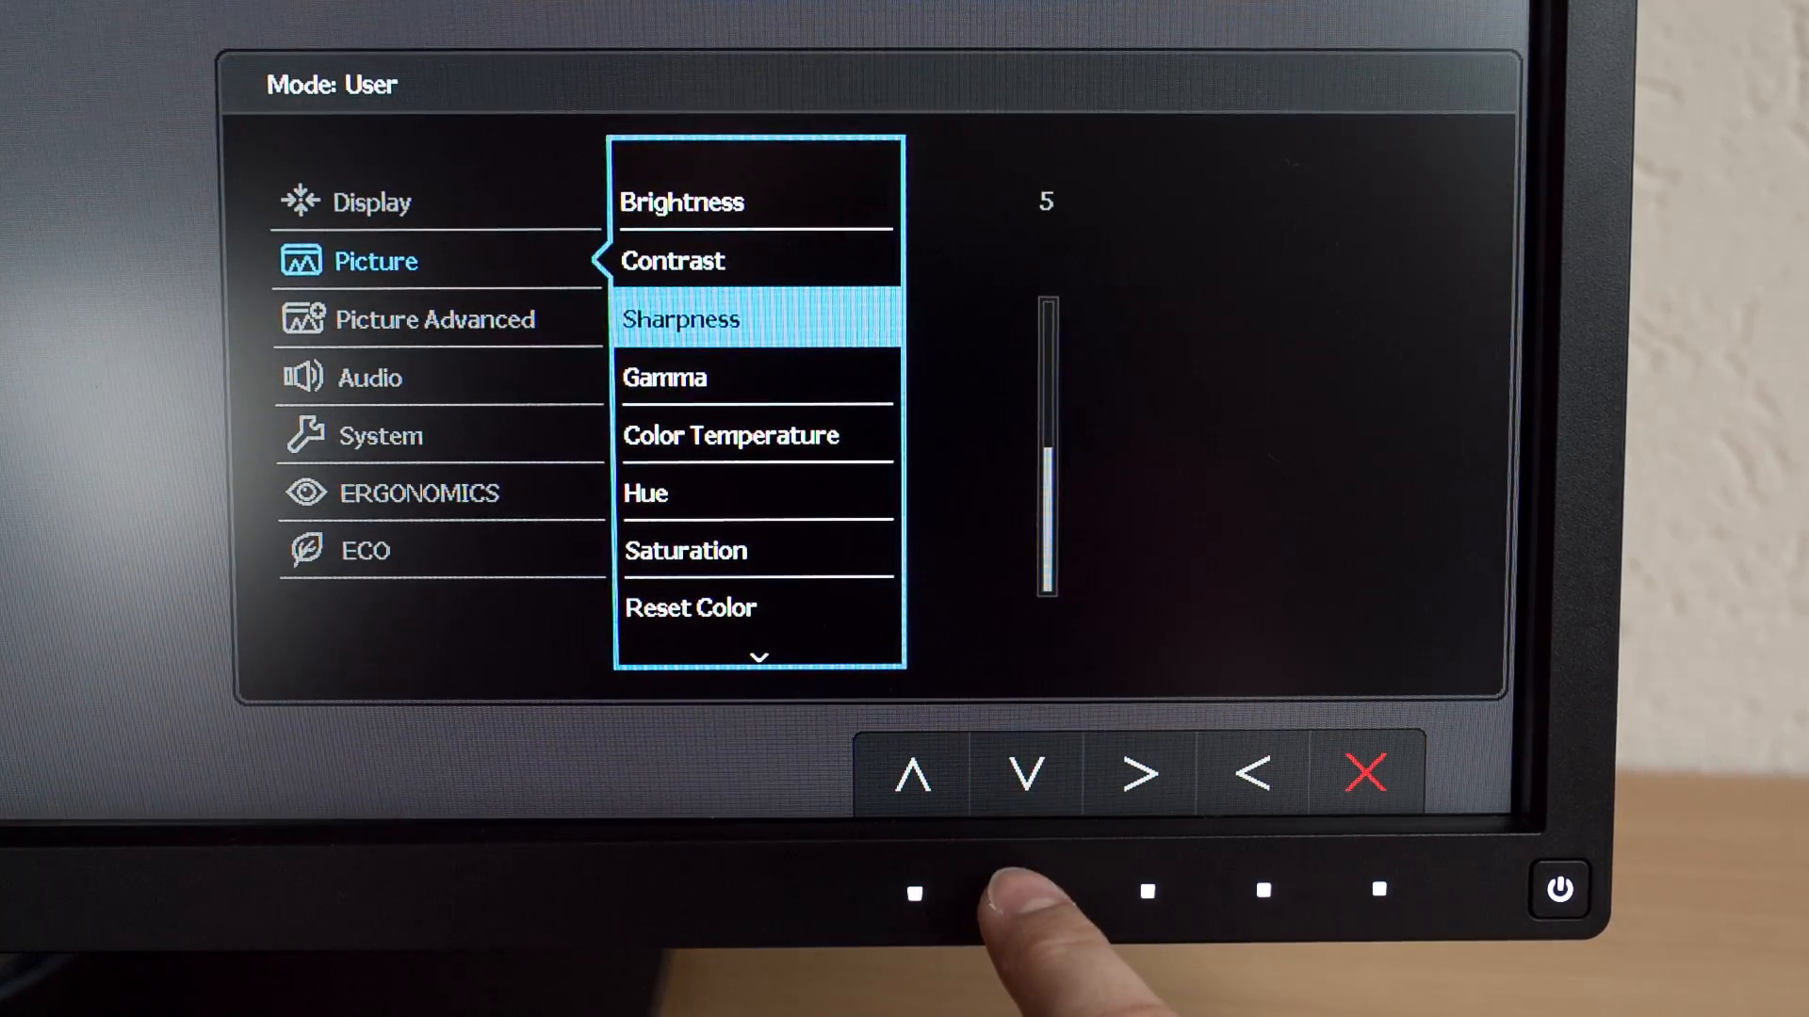
left_click(1024, 772)
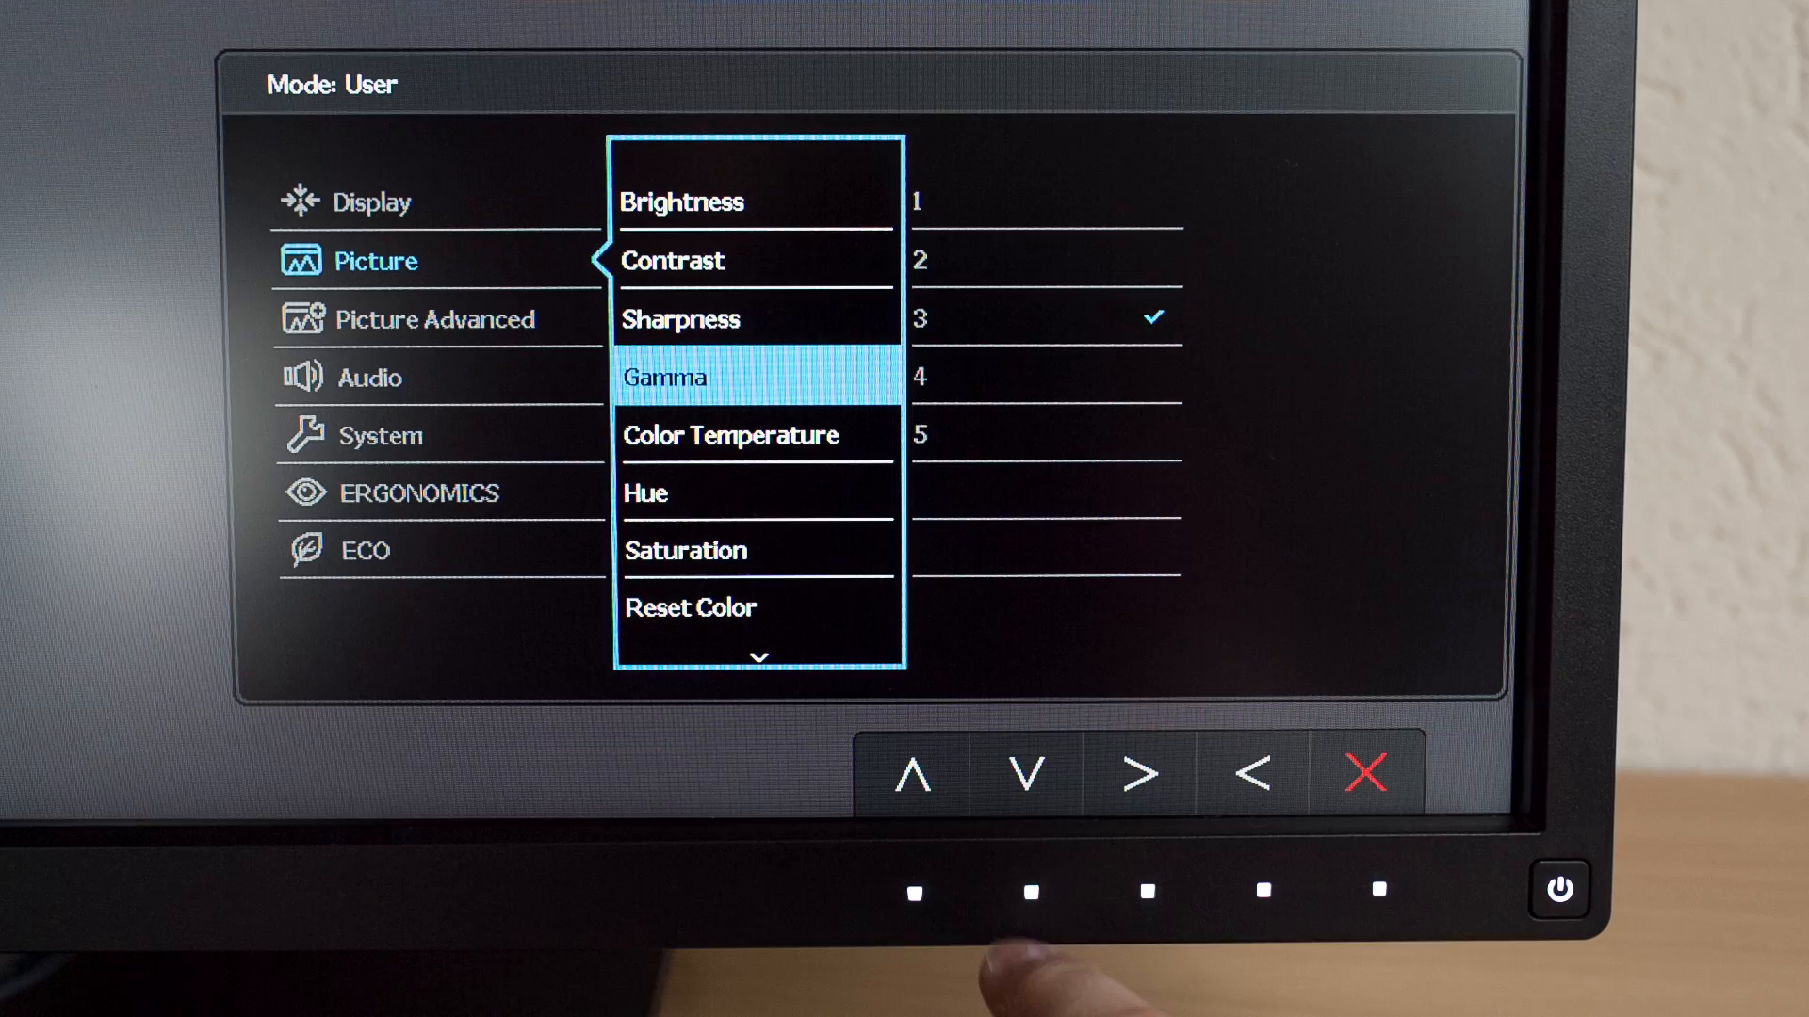
left_click(1024, 773)
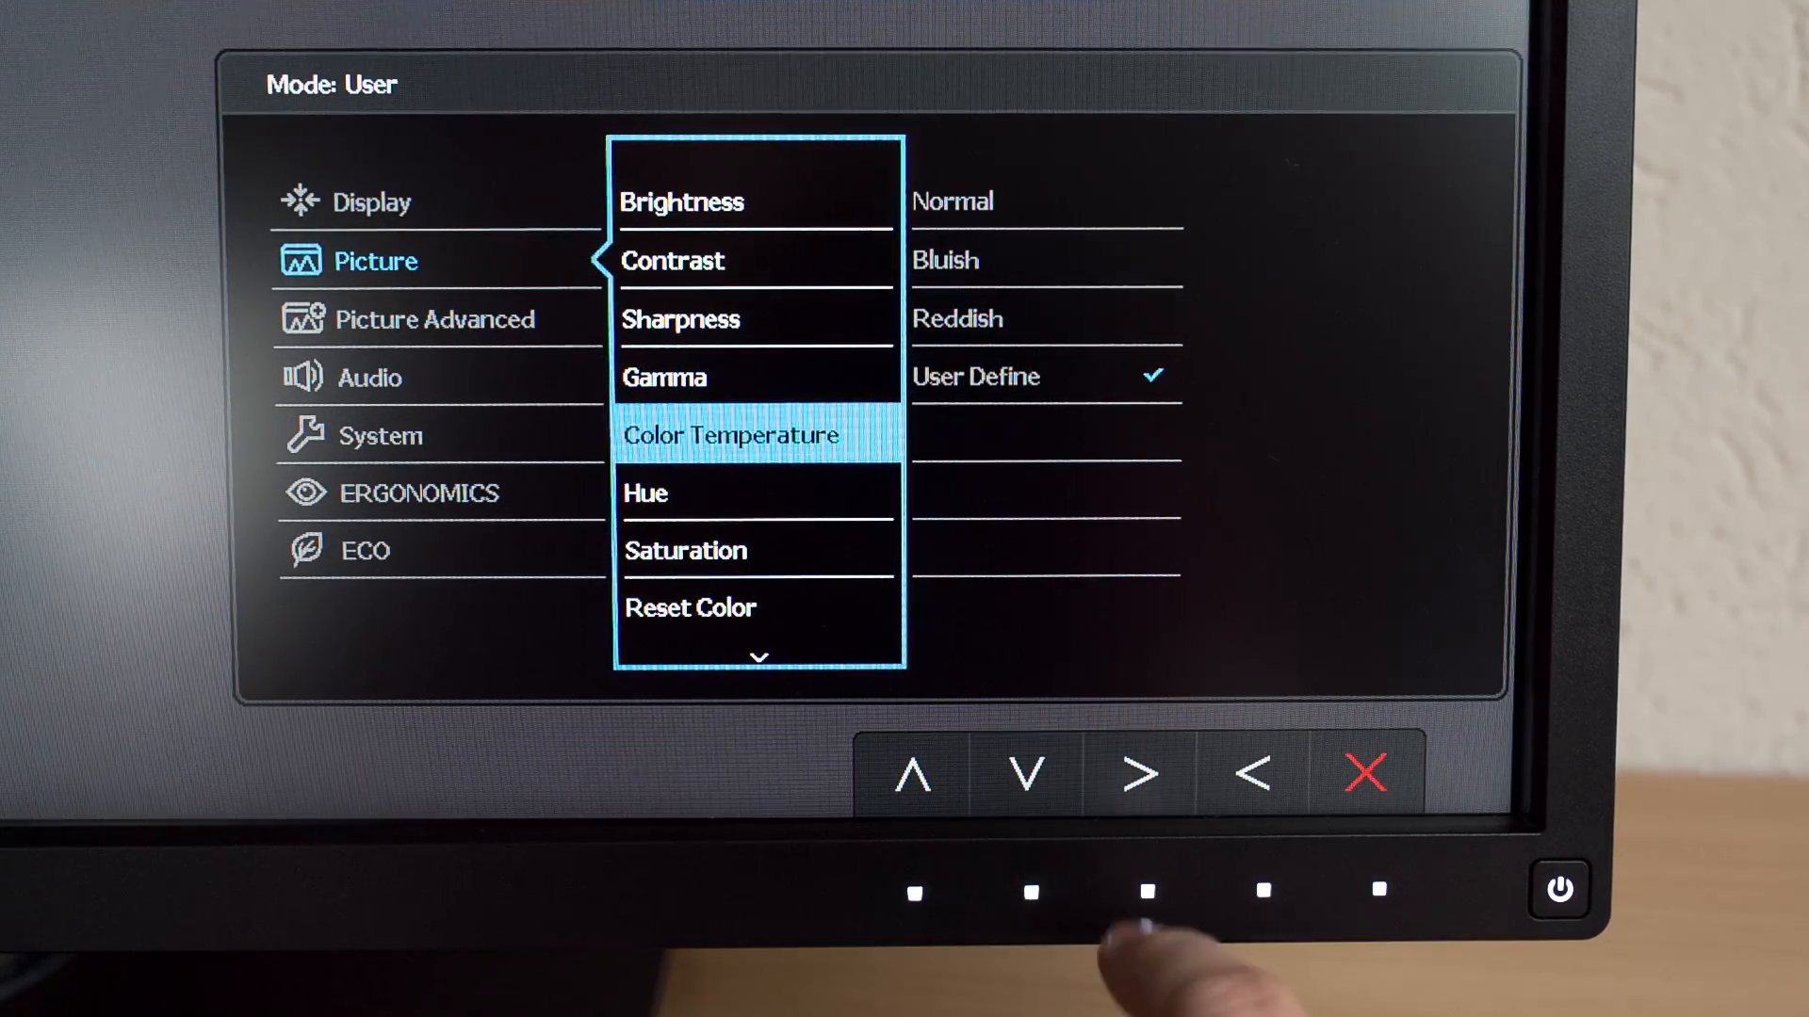
Inspect the User Define colour temperature's red and green levels, then back out
left_click(1138, 772)
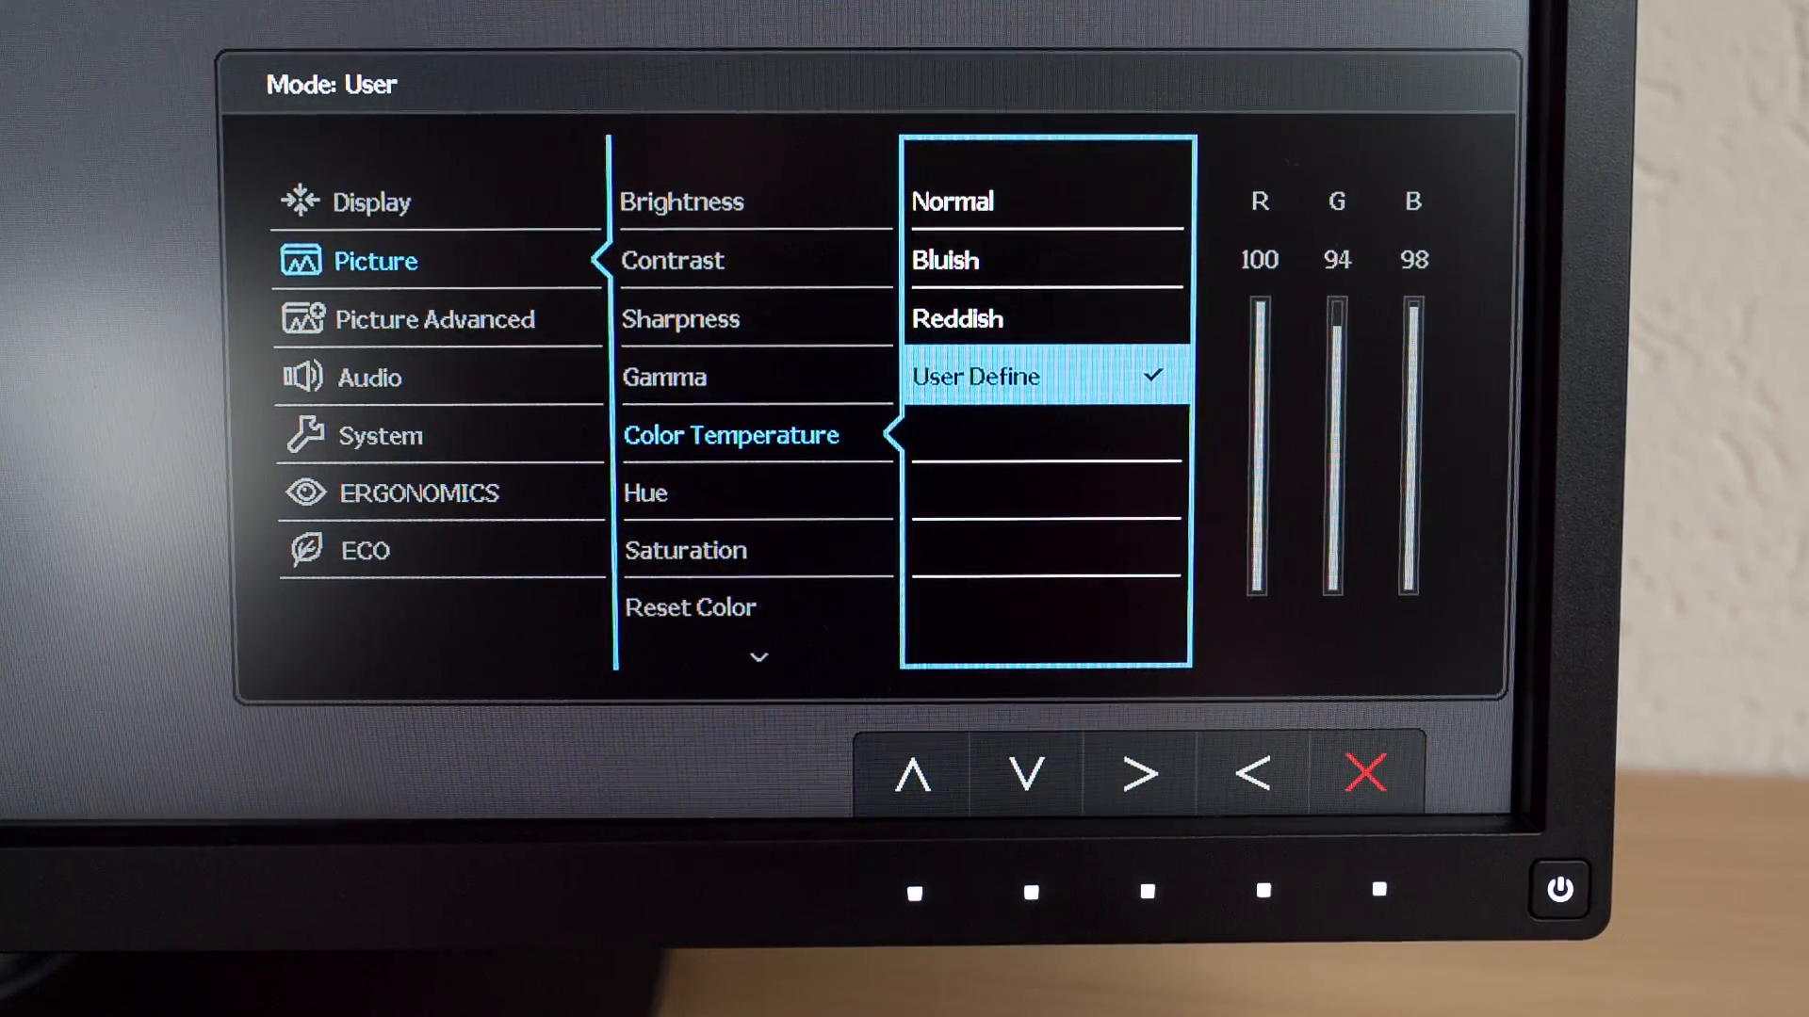
left_click(1137, 772)
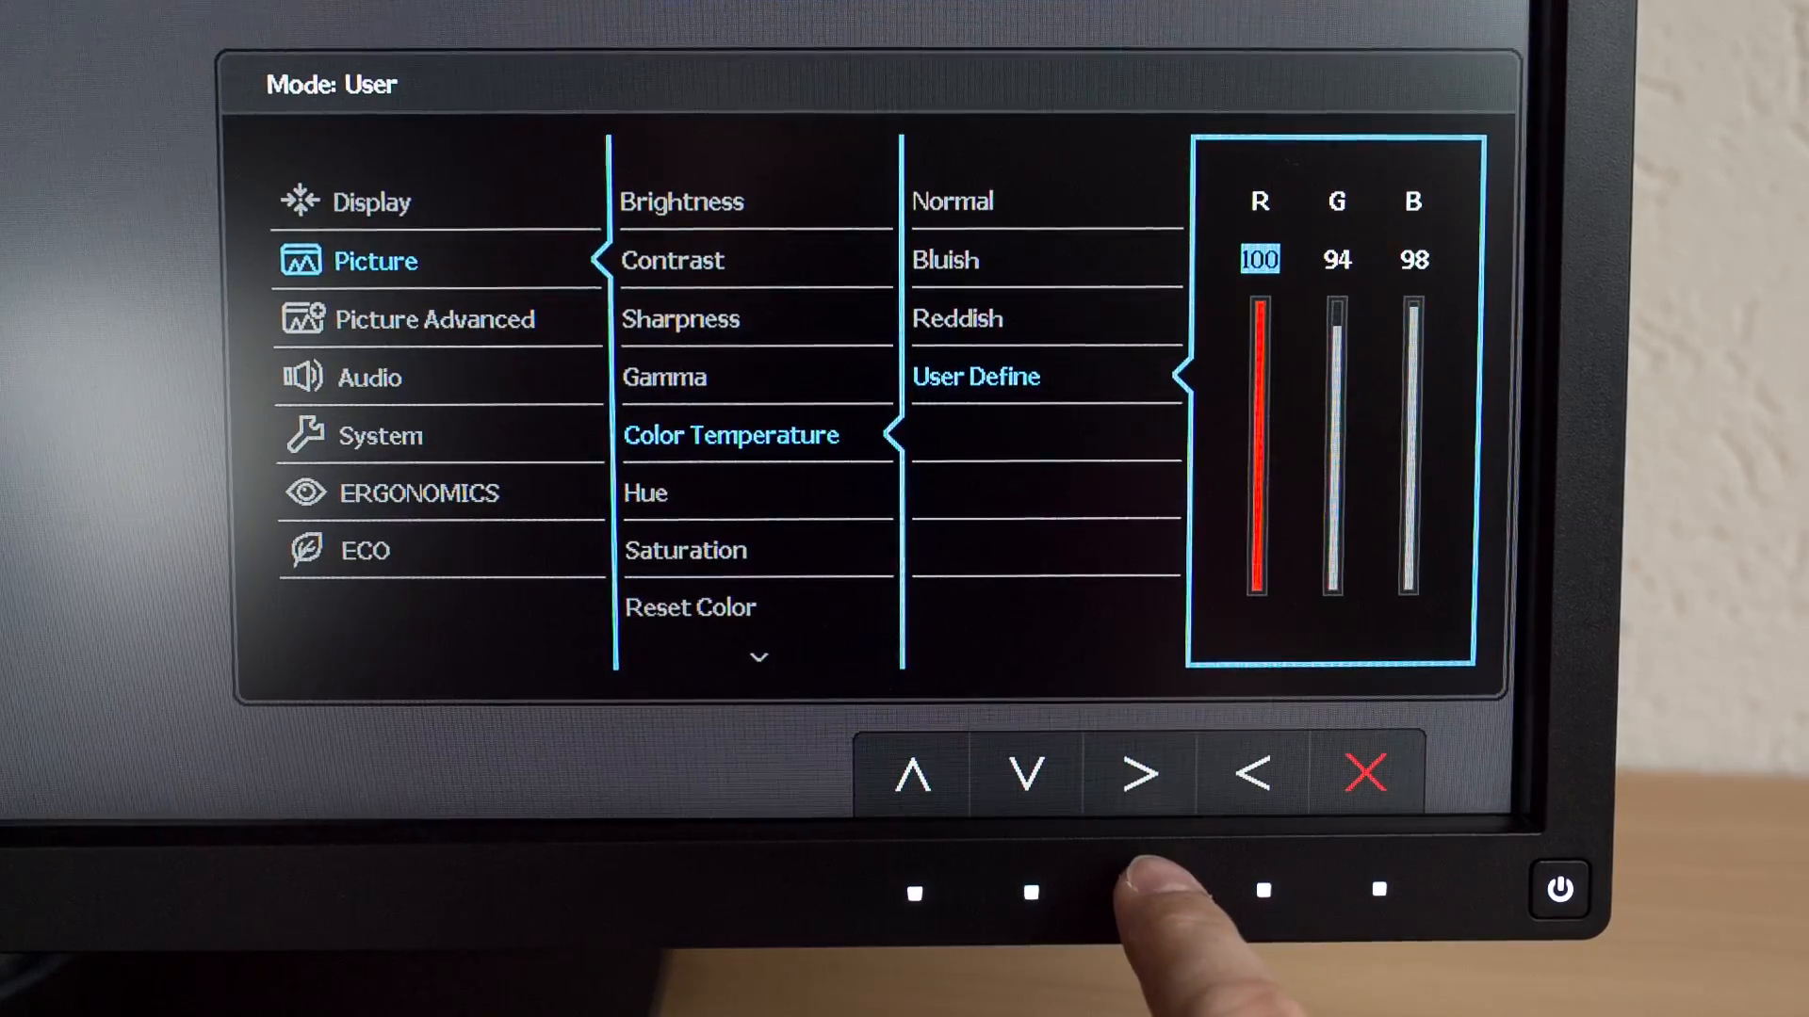
left_click(1135, 772)
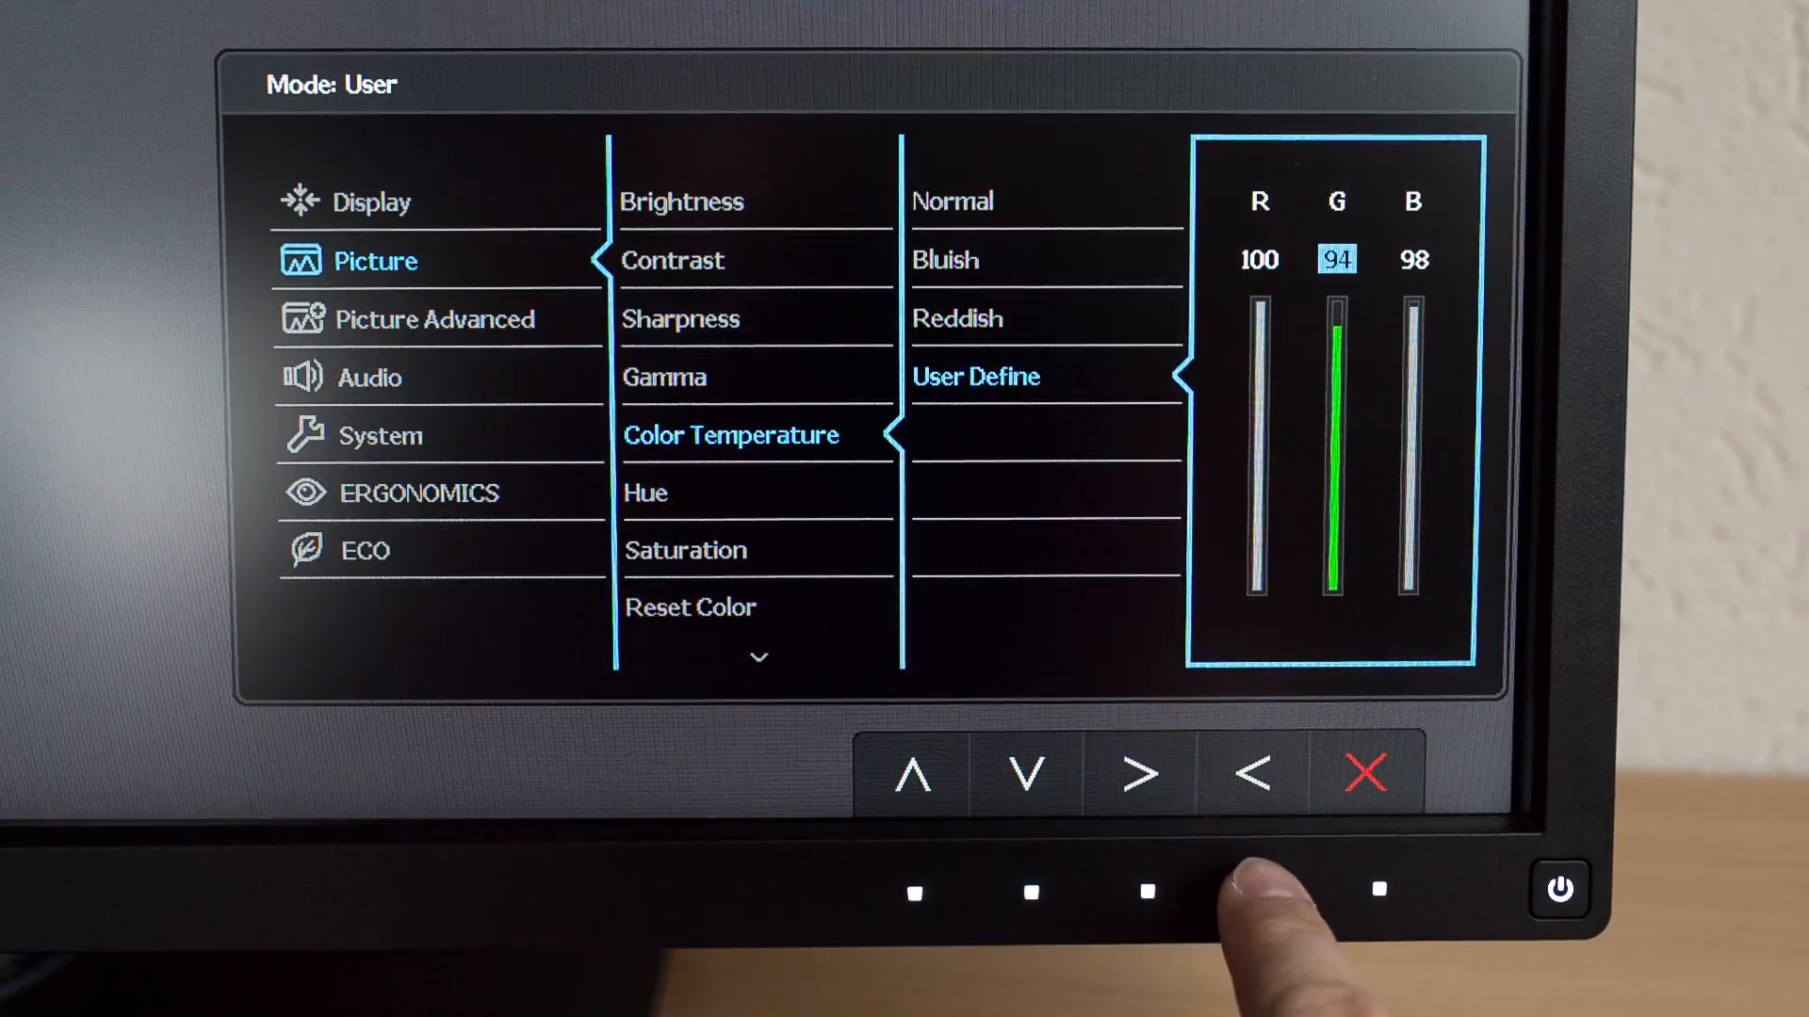
left_click(1249, 774)
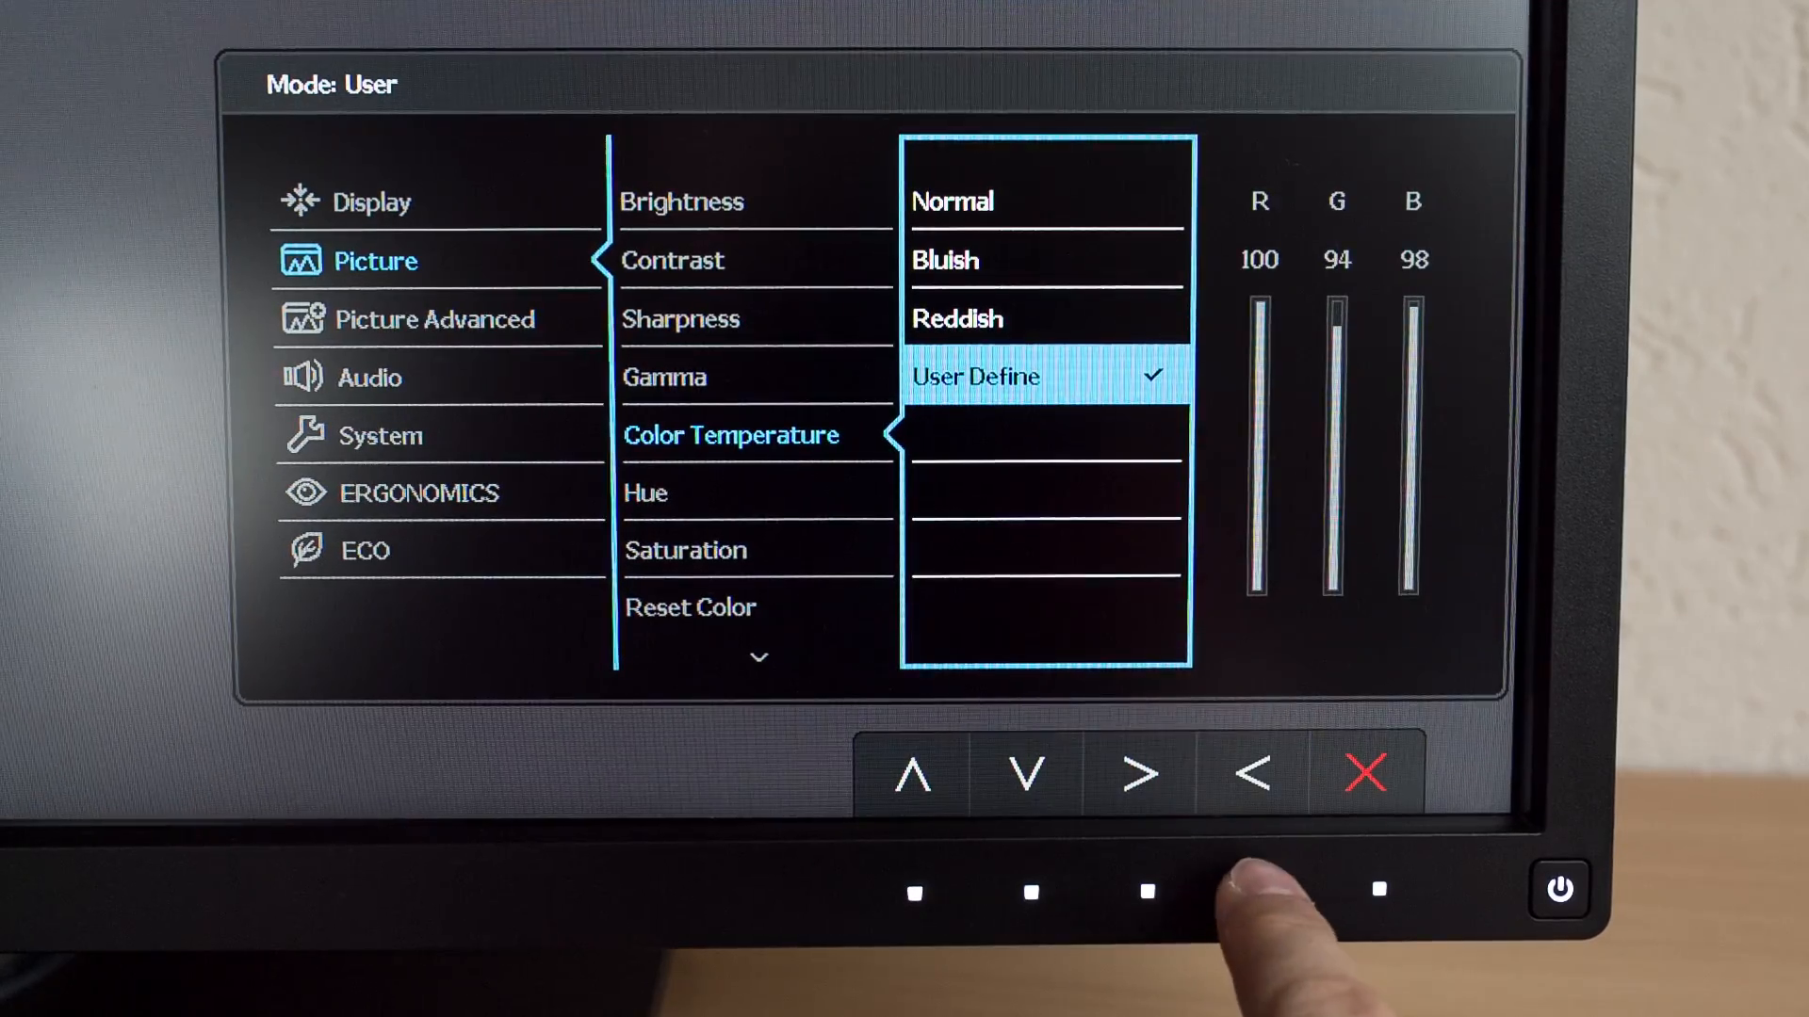
left_click(1248, 774)
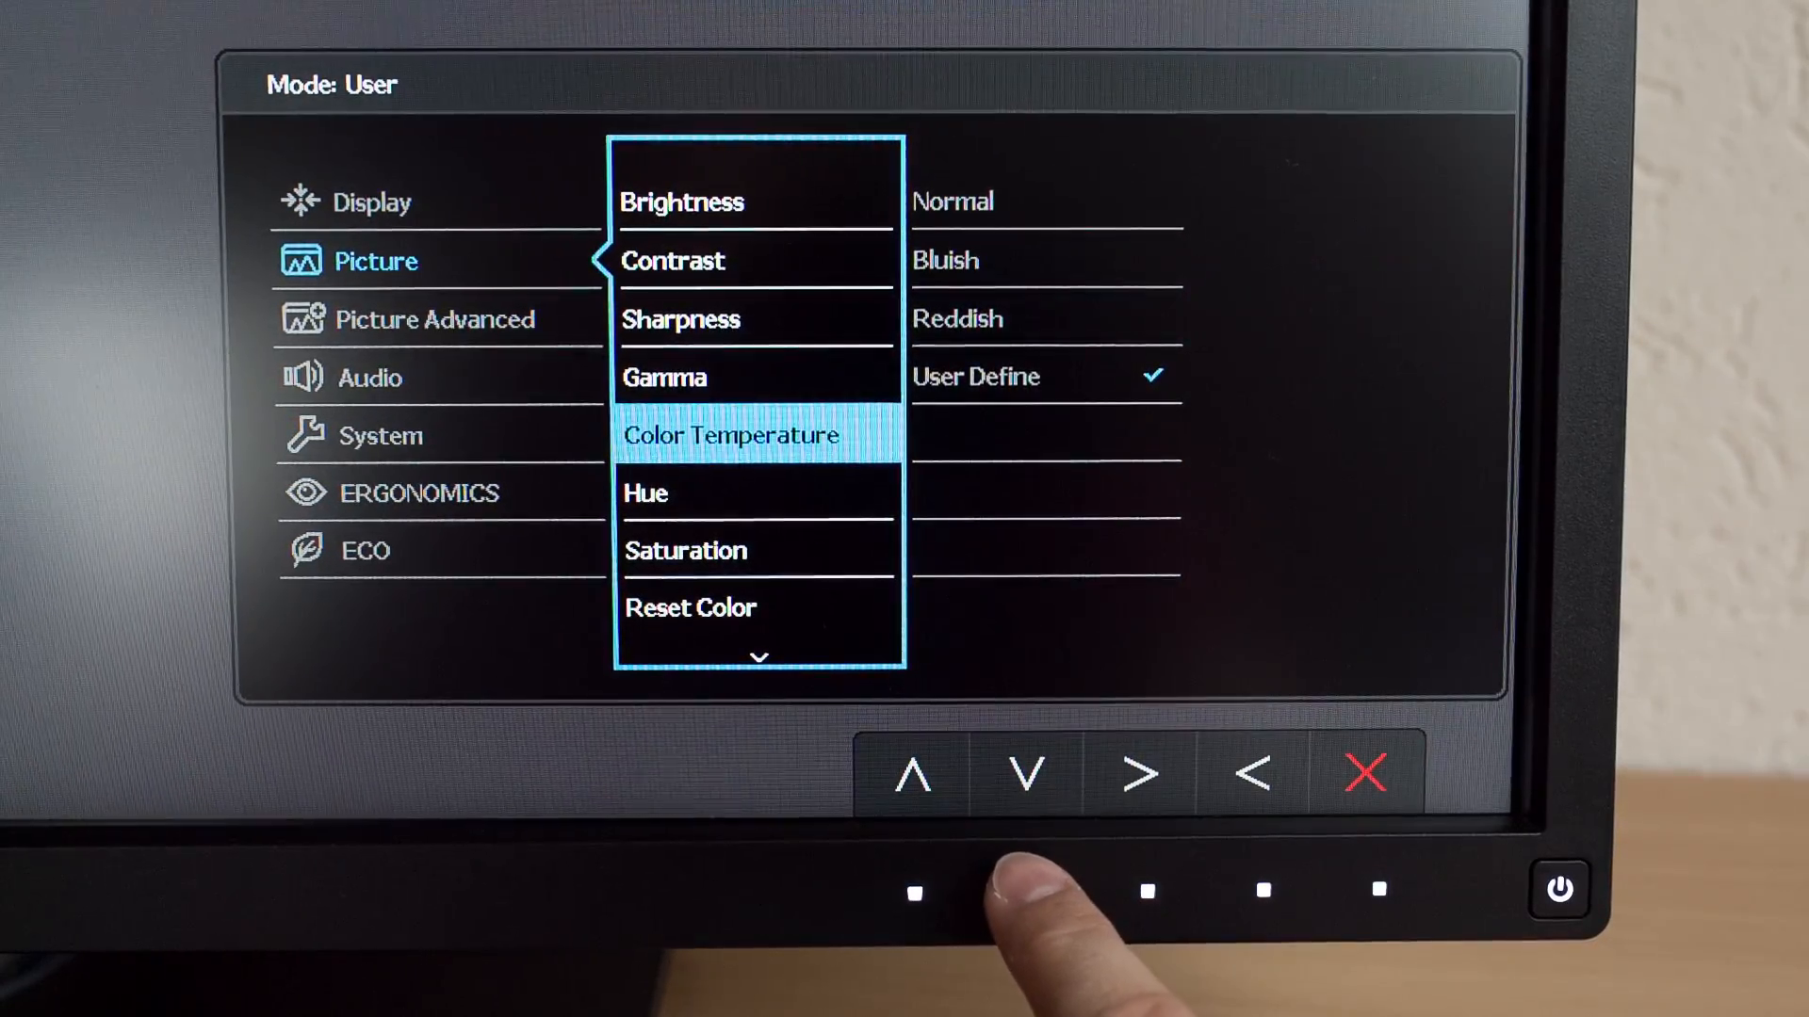
Review Hue and Saturation at 50 and AMA at High
left_click(1023, 775)
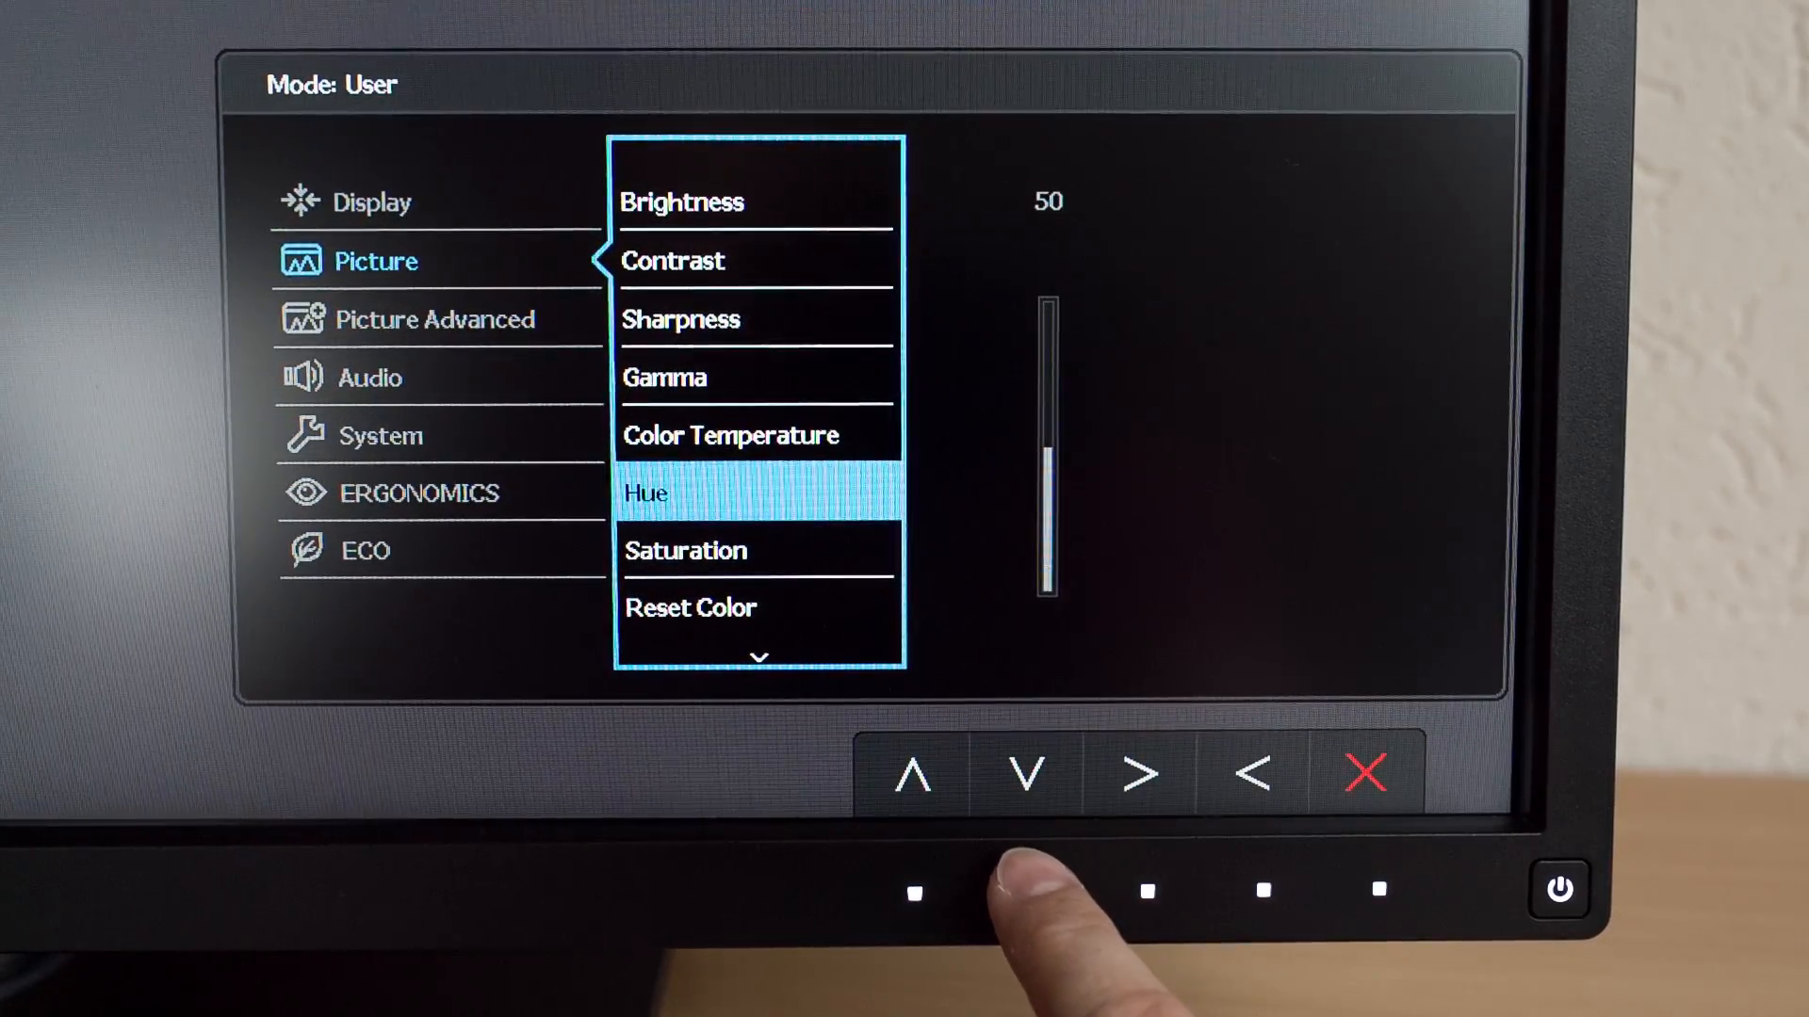
left_click(1026, 772)
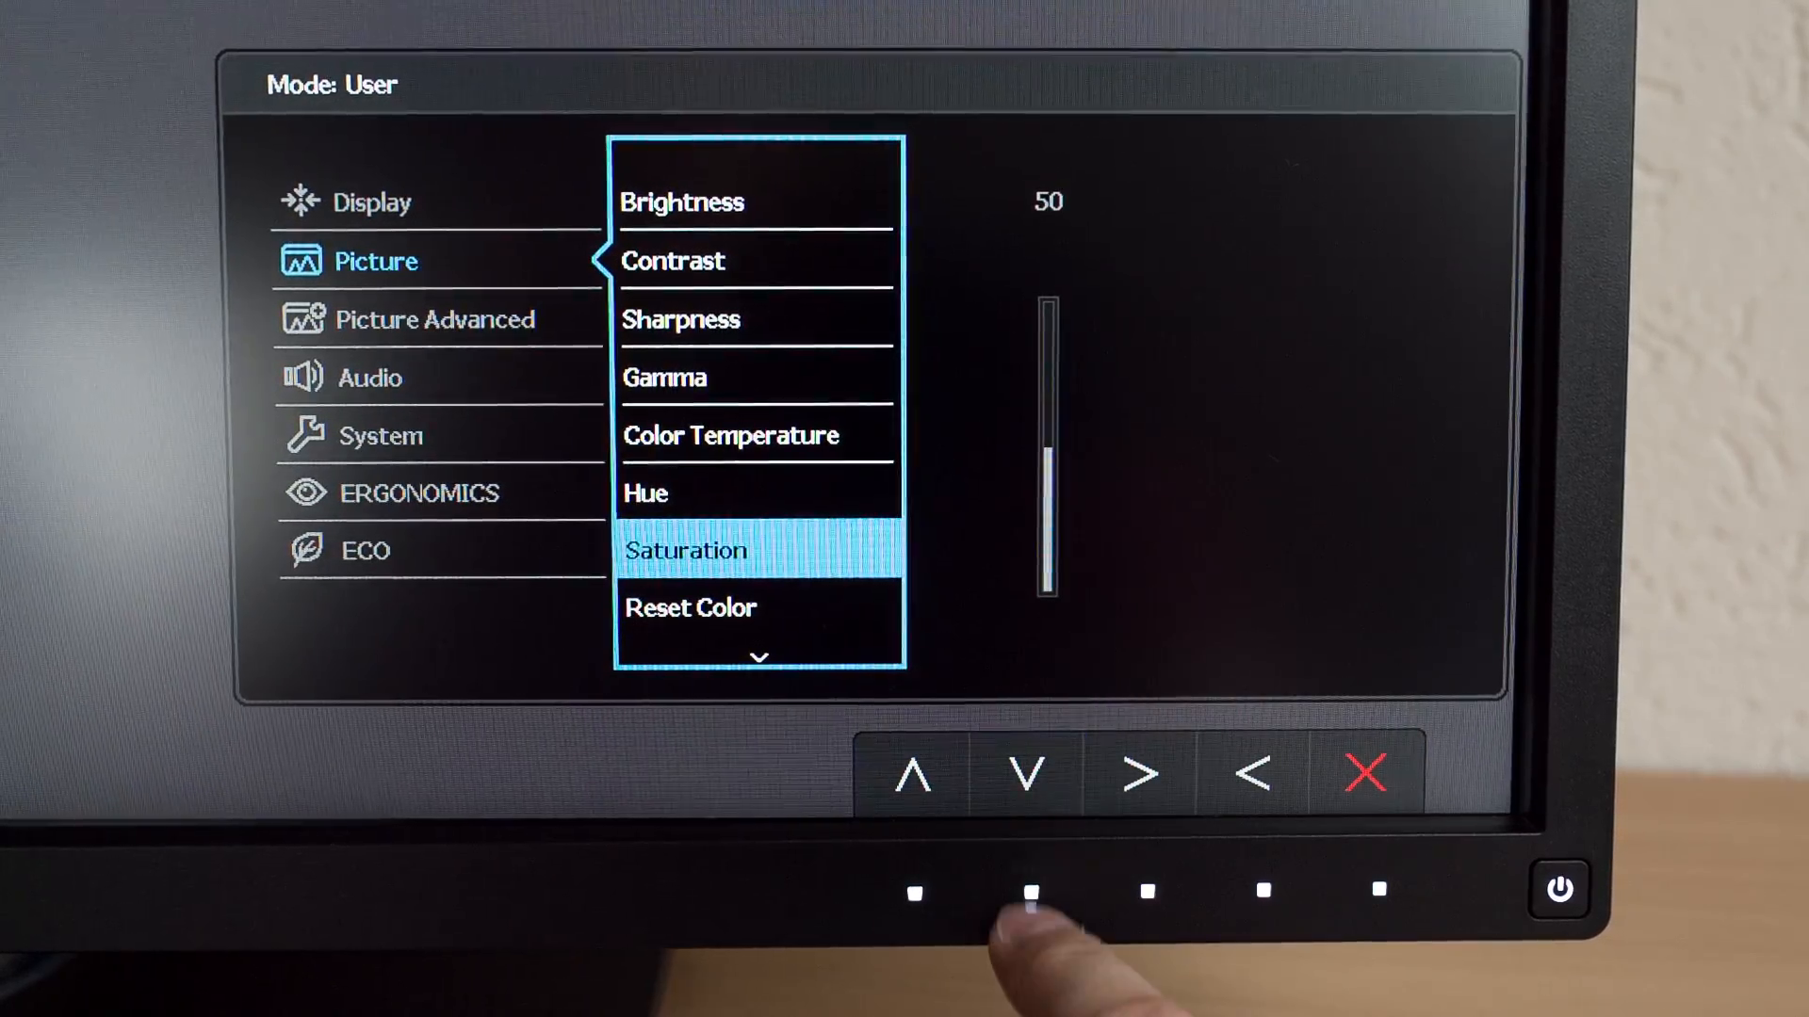
left_click(1028, 773)
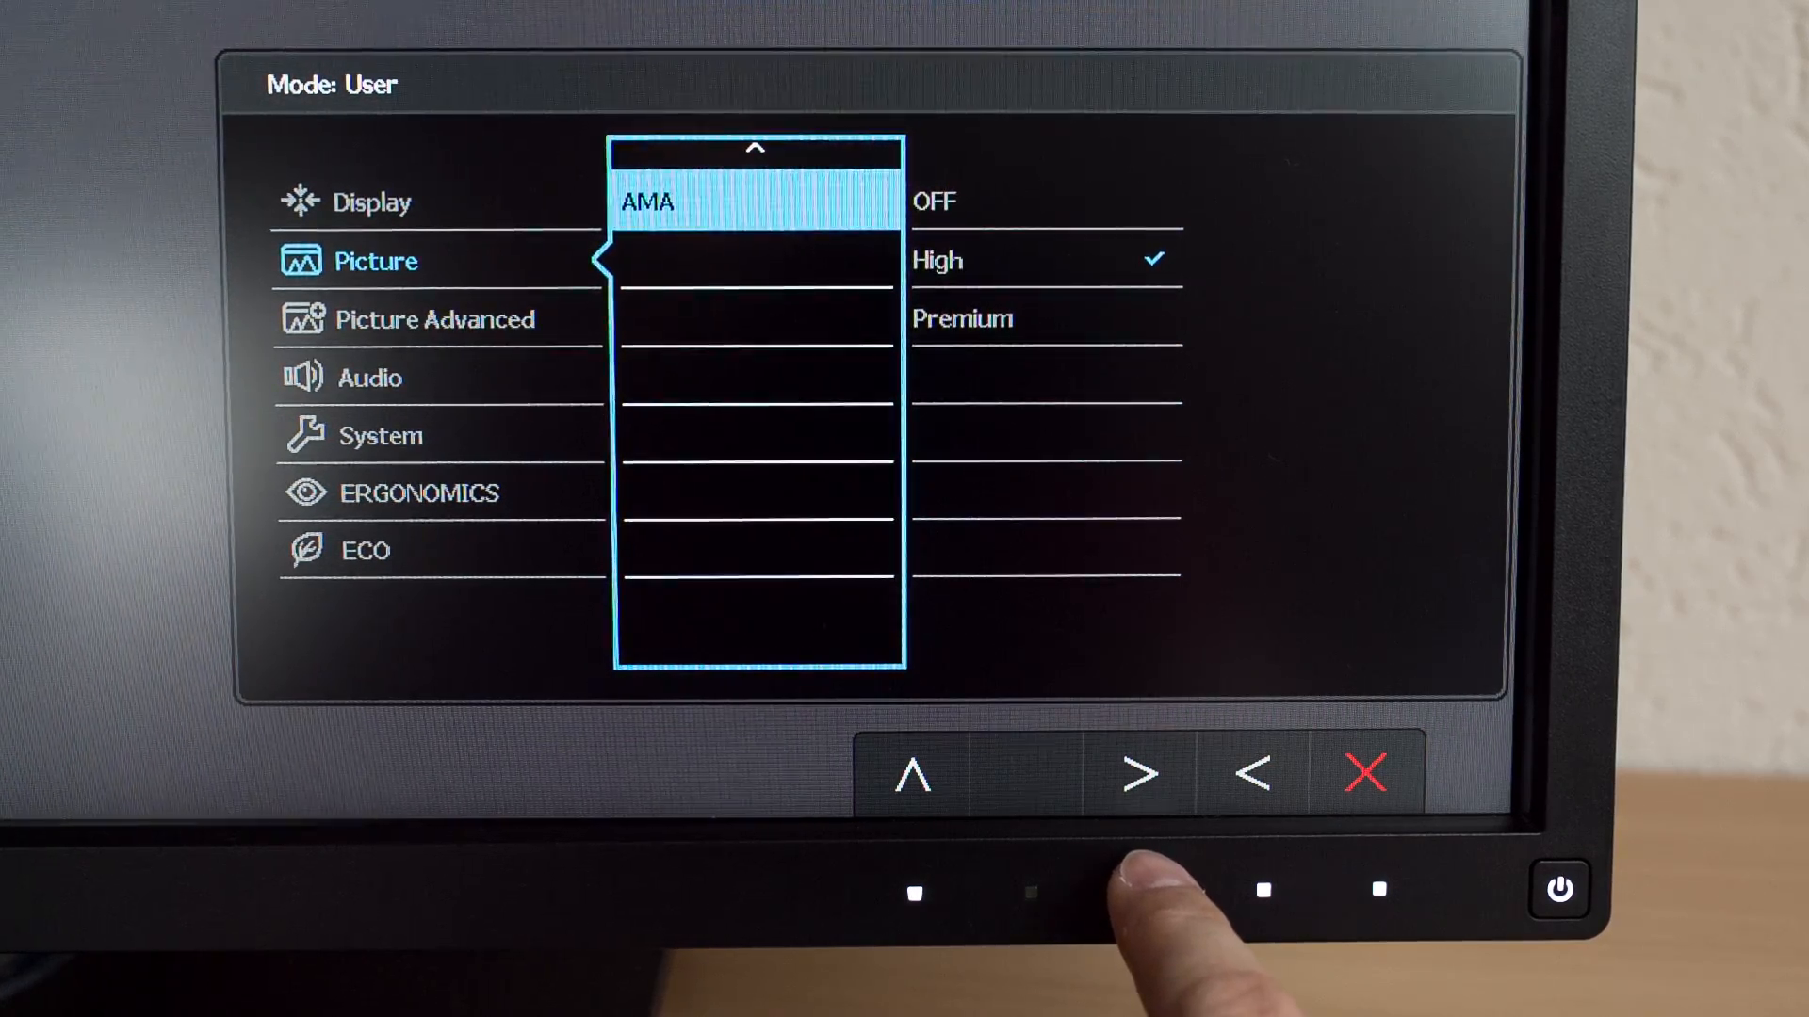
left_click(1249, 773)
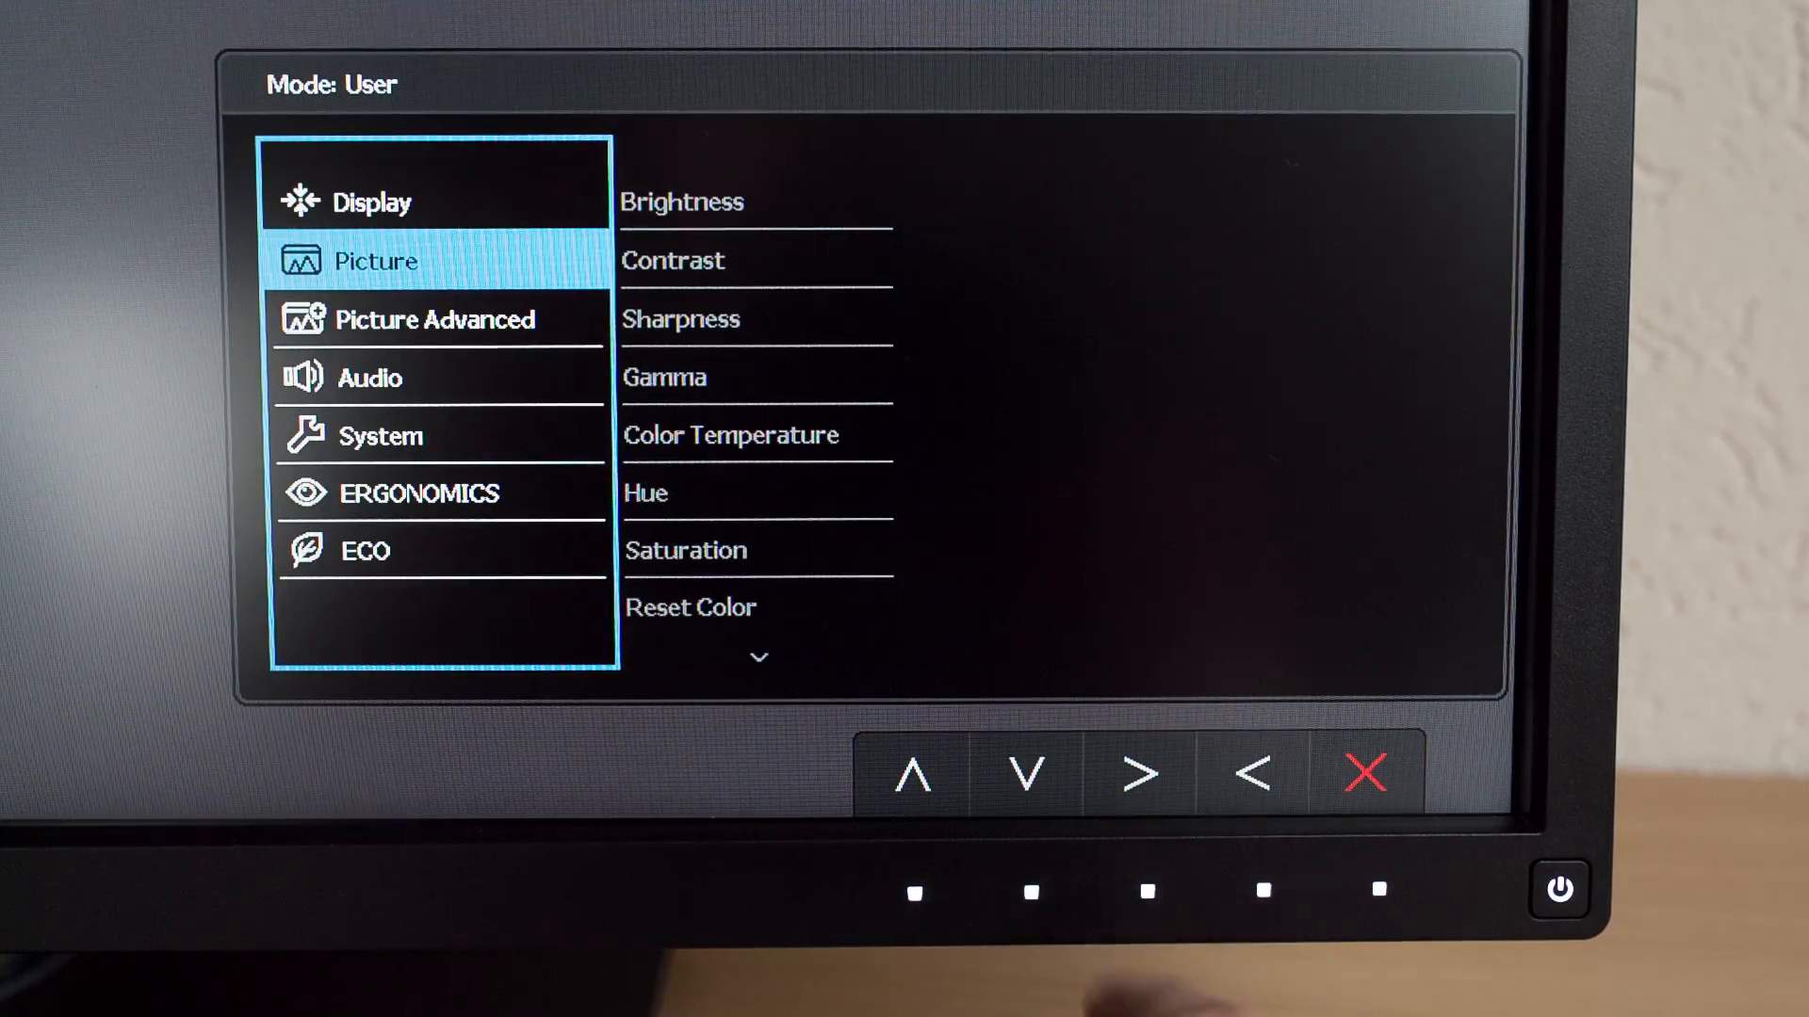
Review Picture Advanced: User picture mode, Overscan off, Full display mode
left_click(1140, 773)
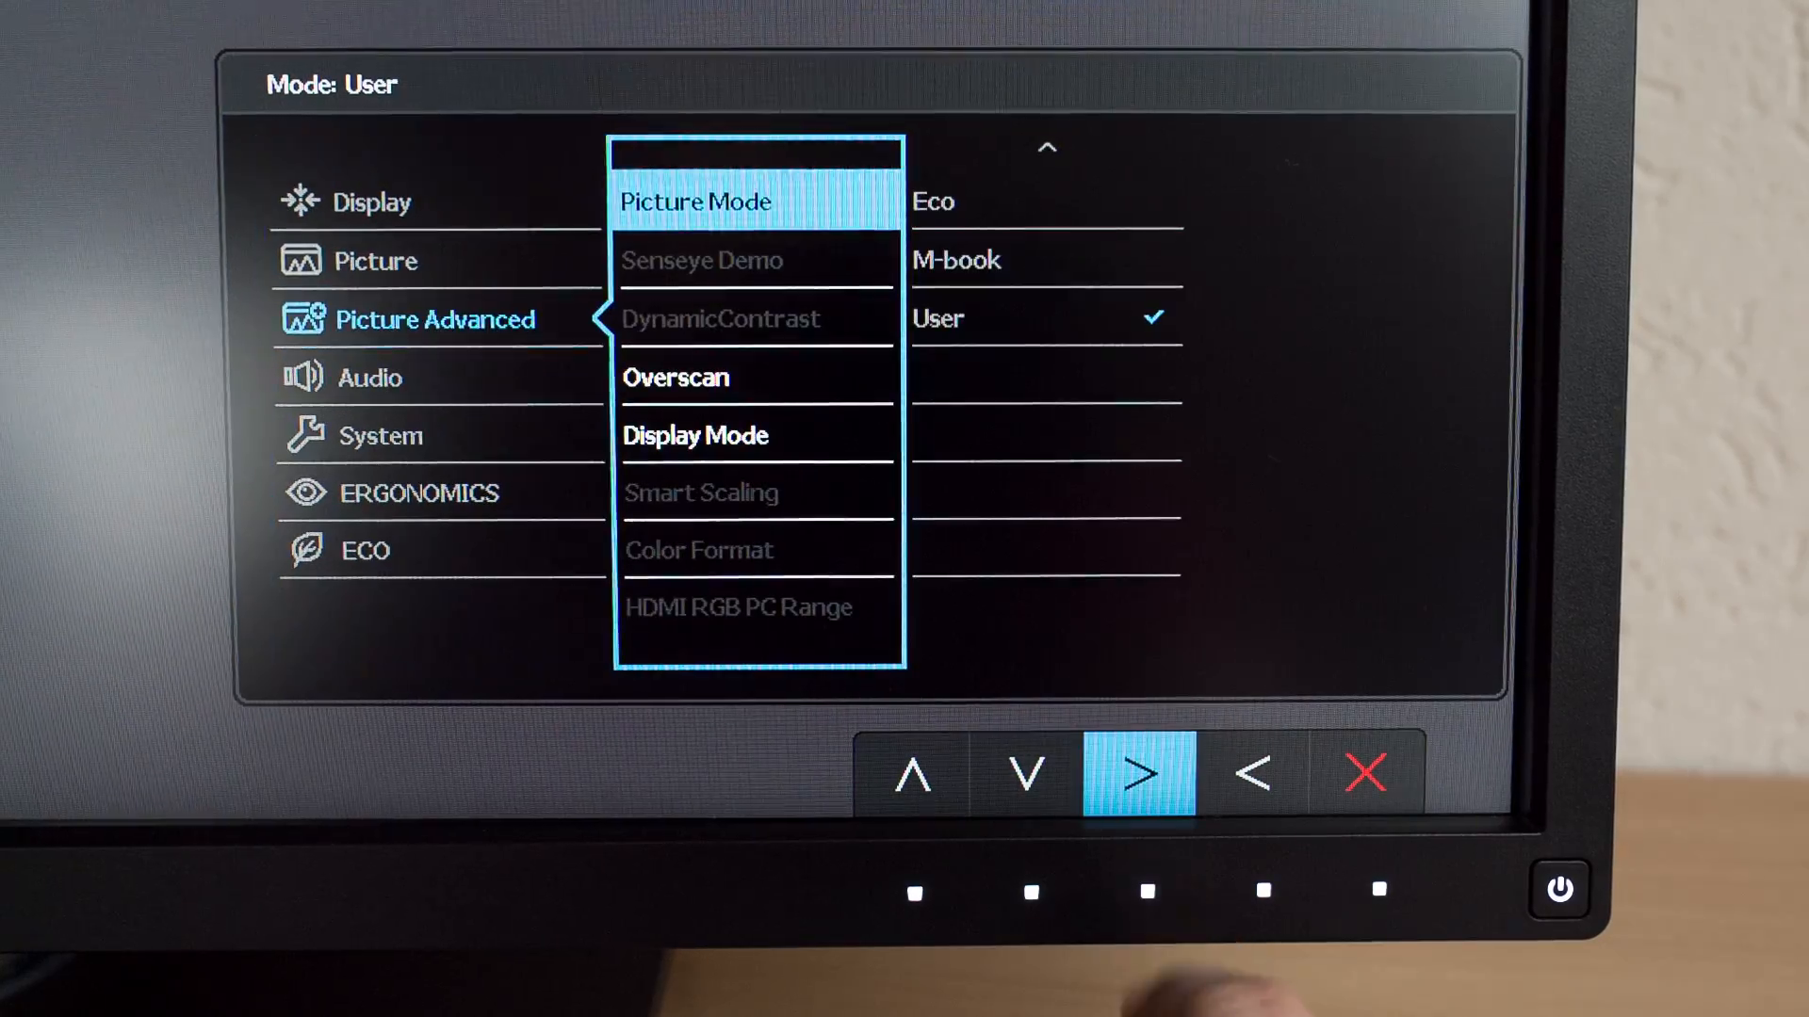
left_click(1137, 773)
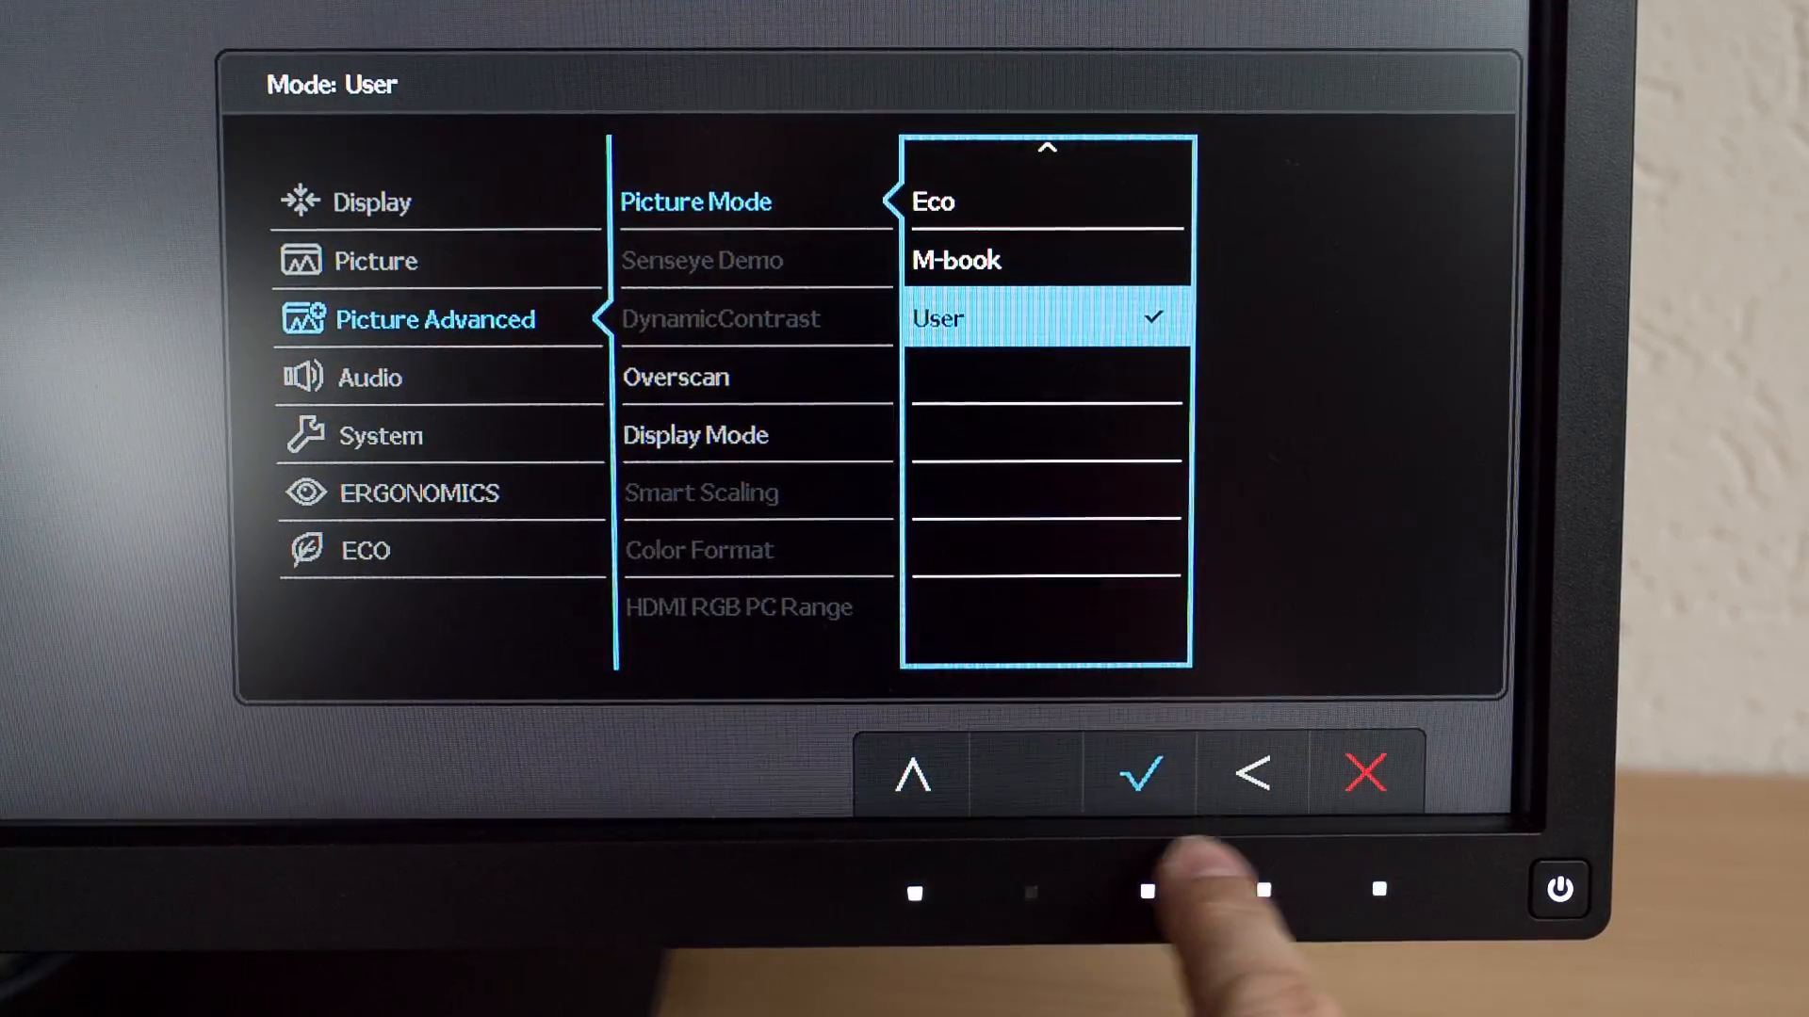
left_click(1249, 772)
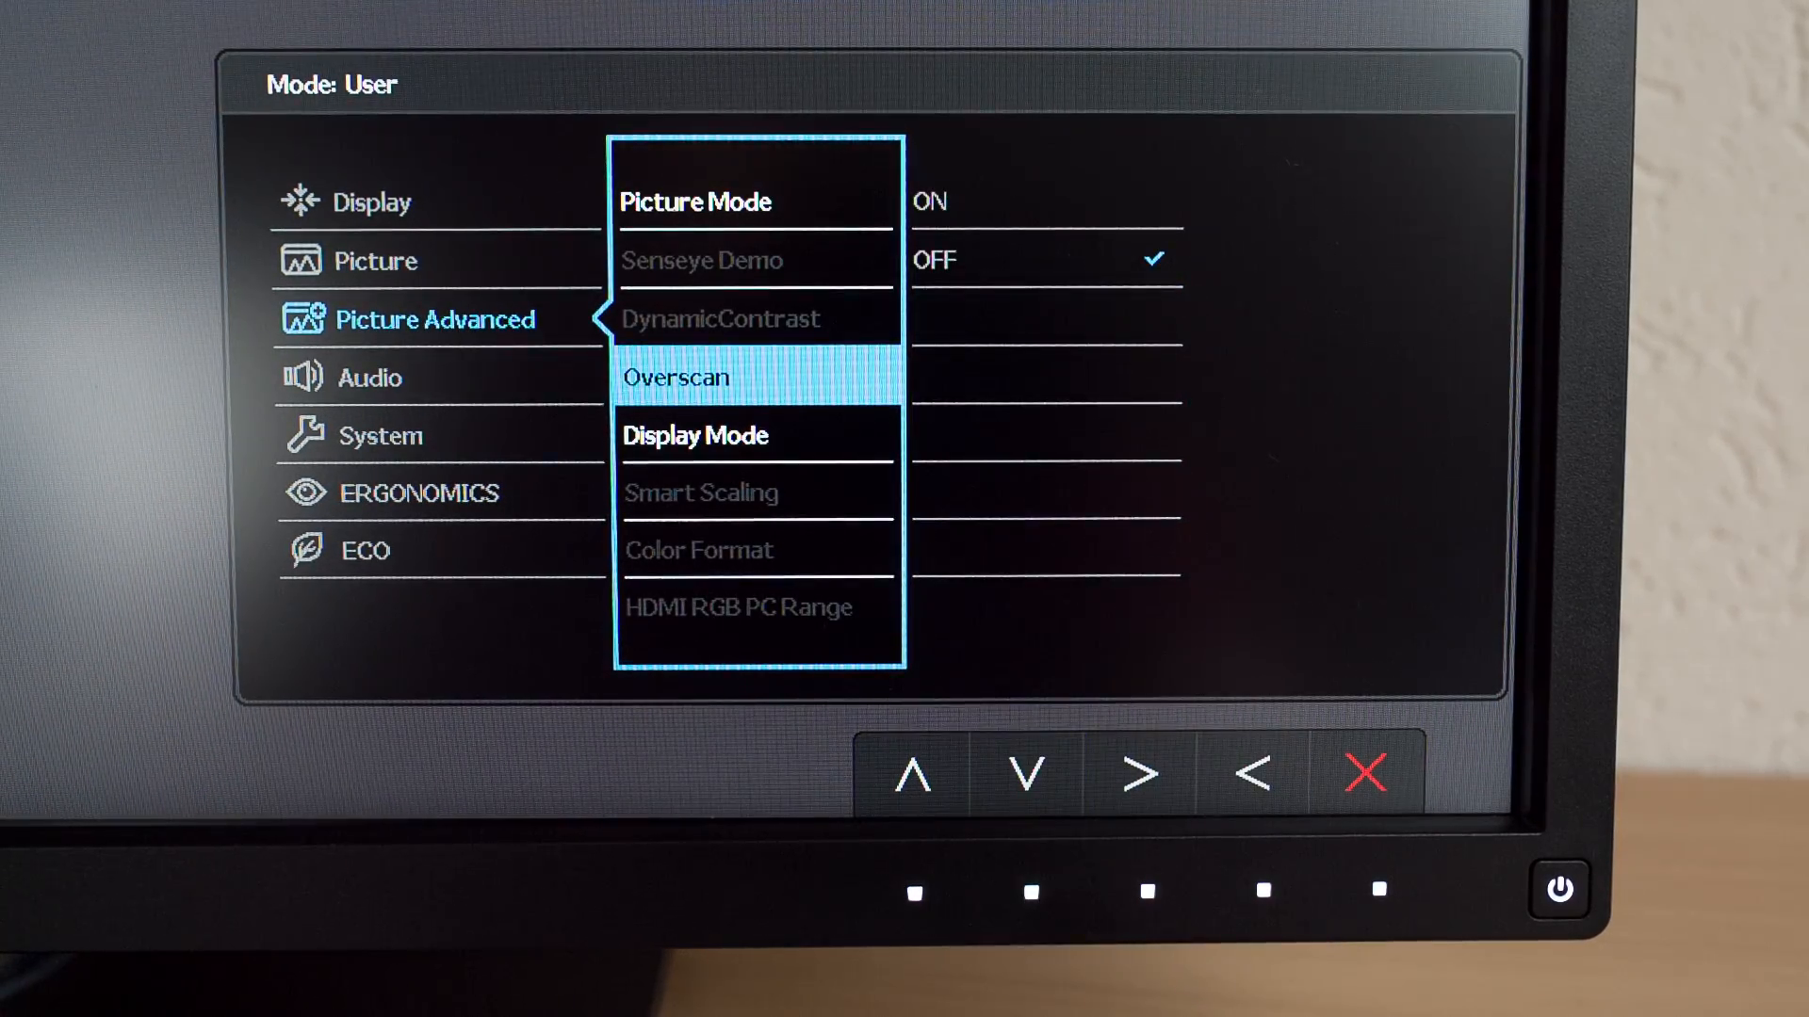
left_click(1024, 769)
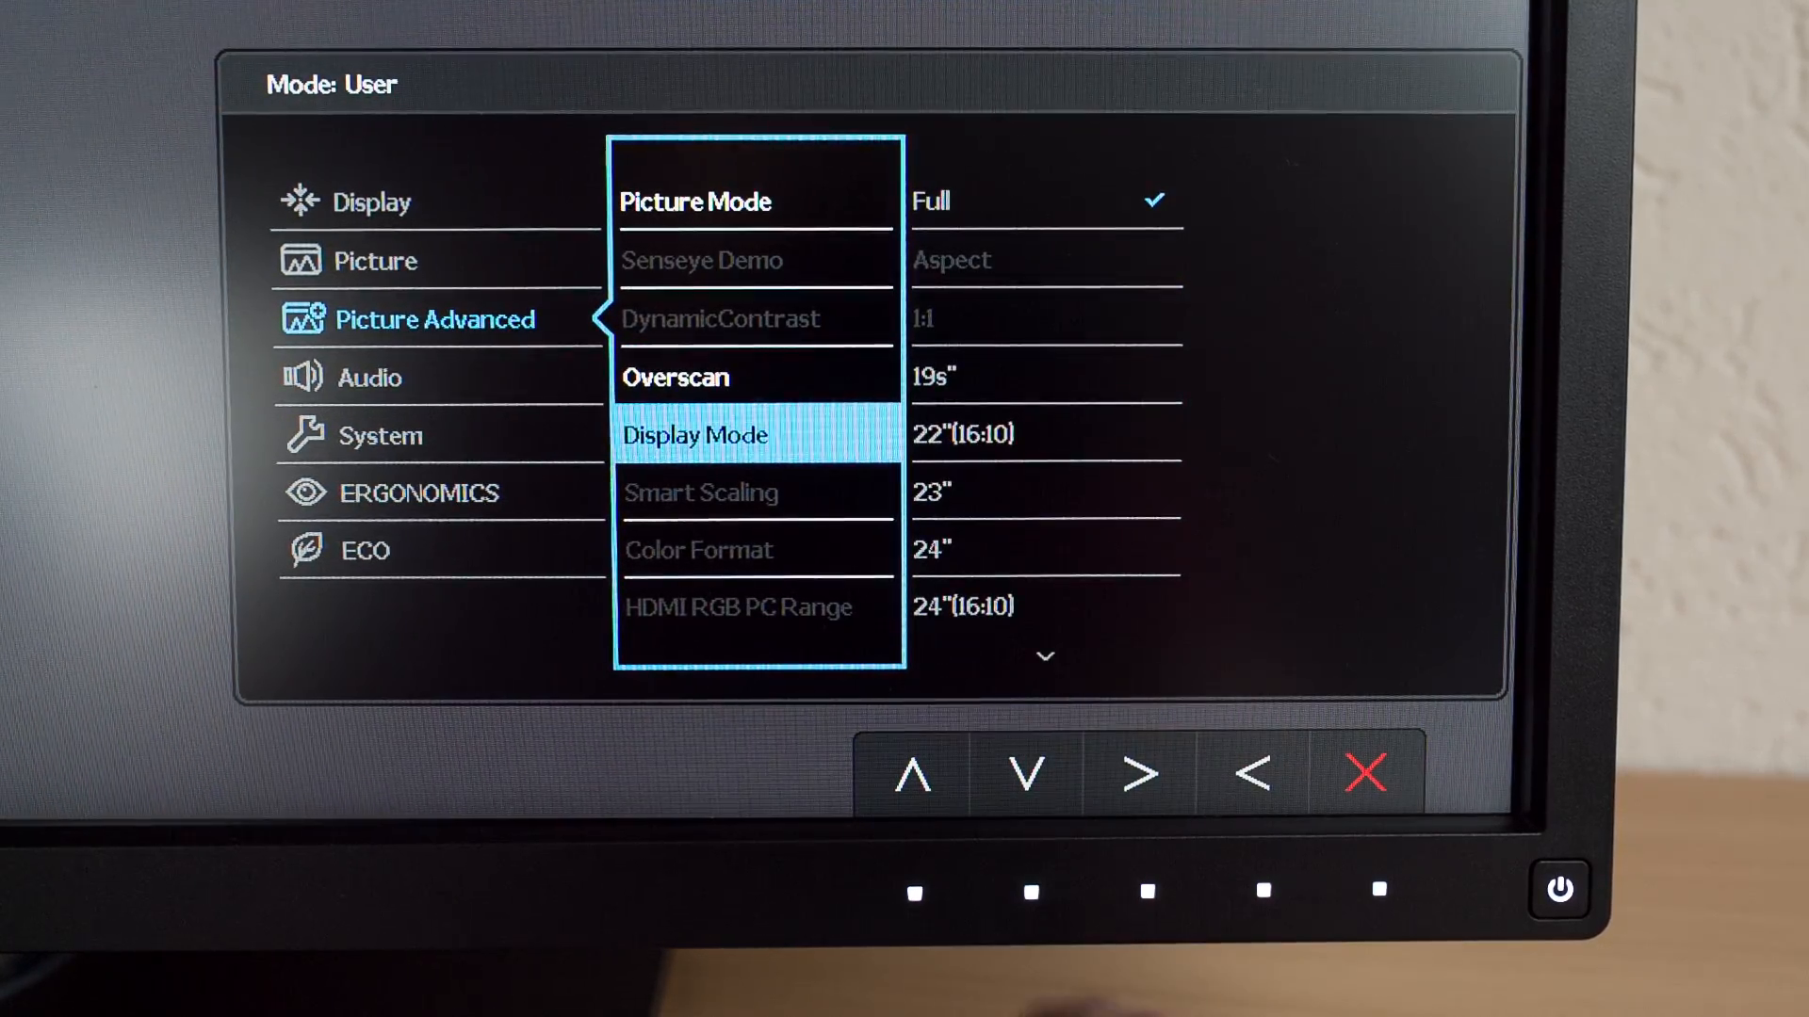
left_click(1249, 772)
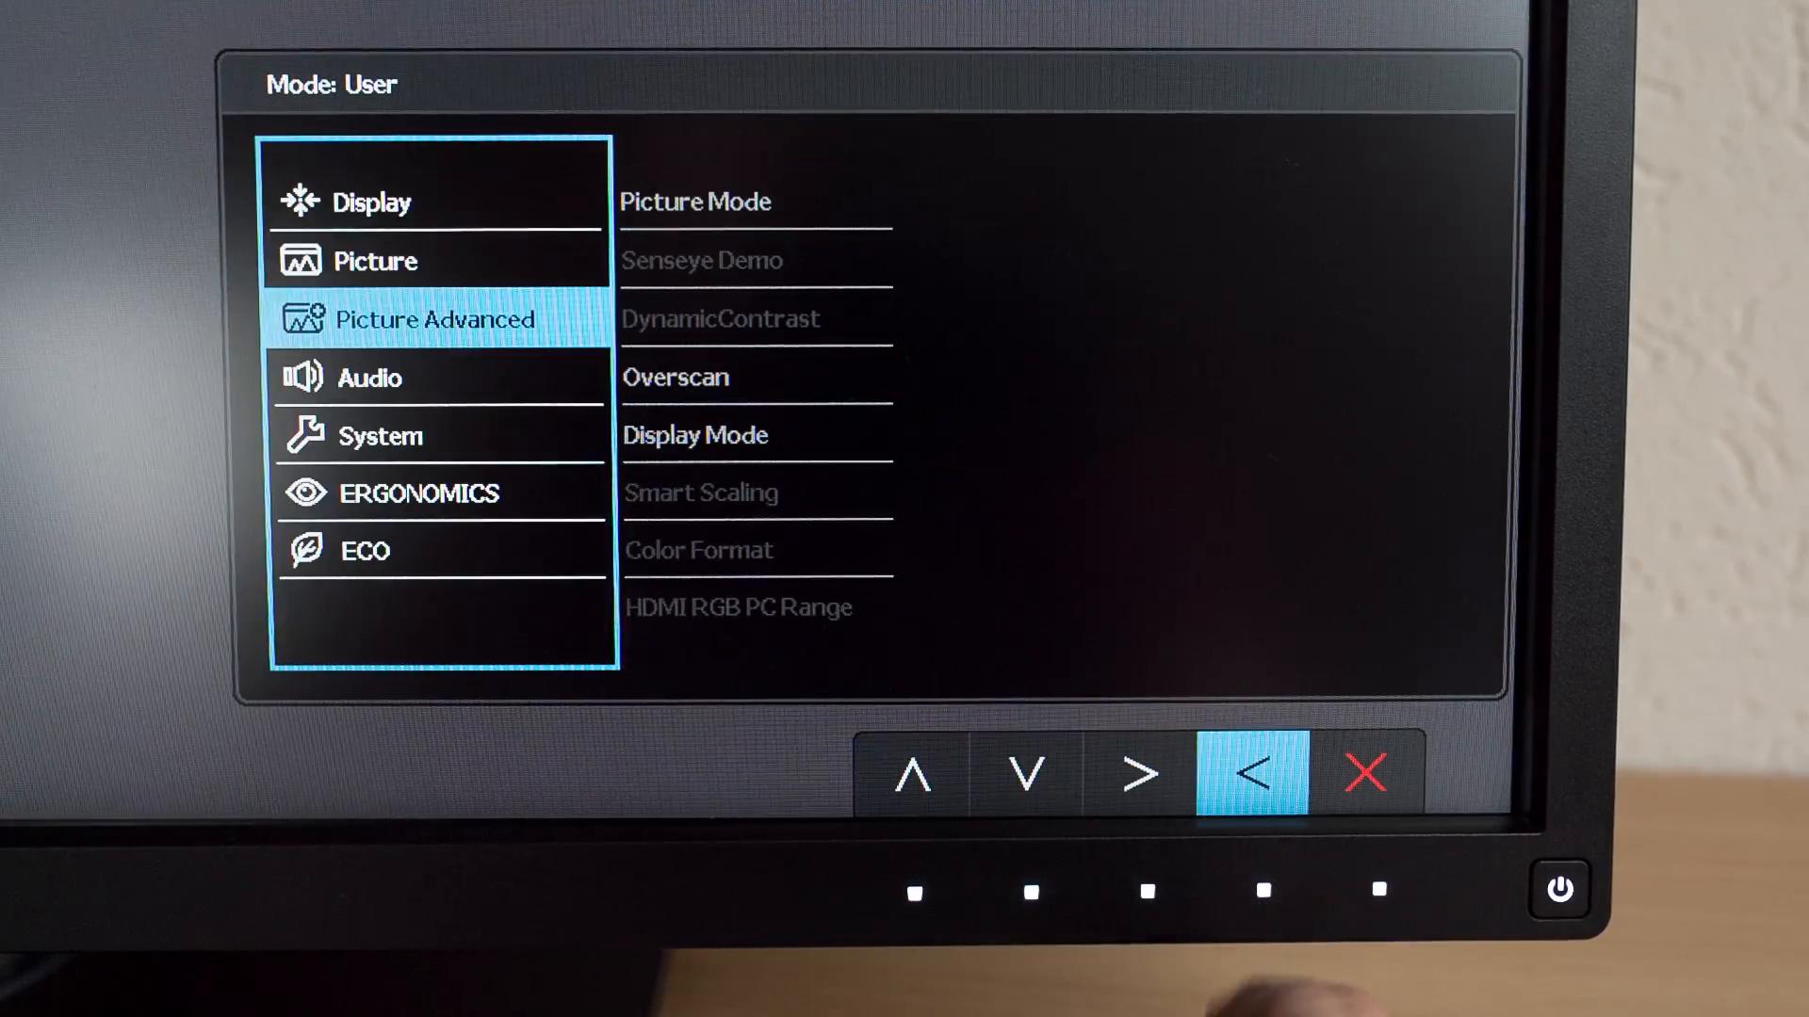
Browse the Audio options: Mute off and Audio Select on Auto Detect
left_click(1023, 773)
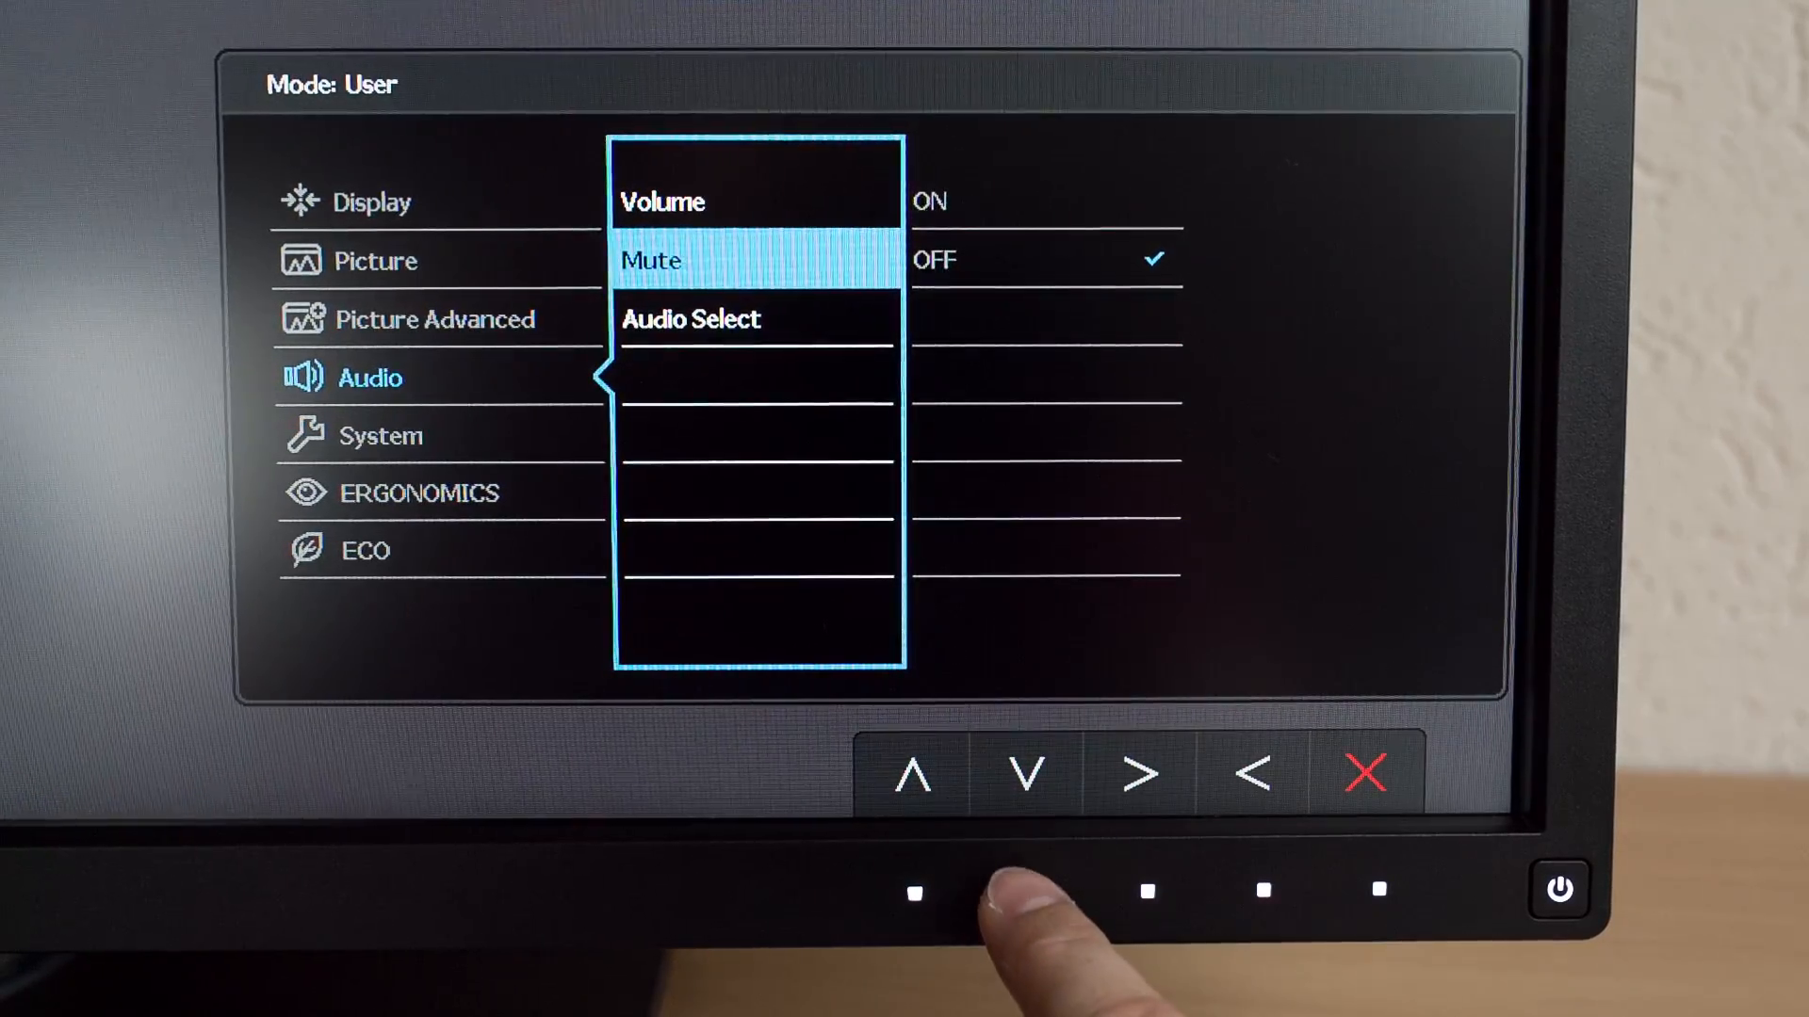
left_click(1022, 772)
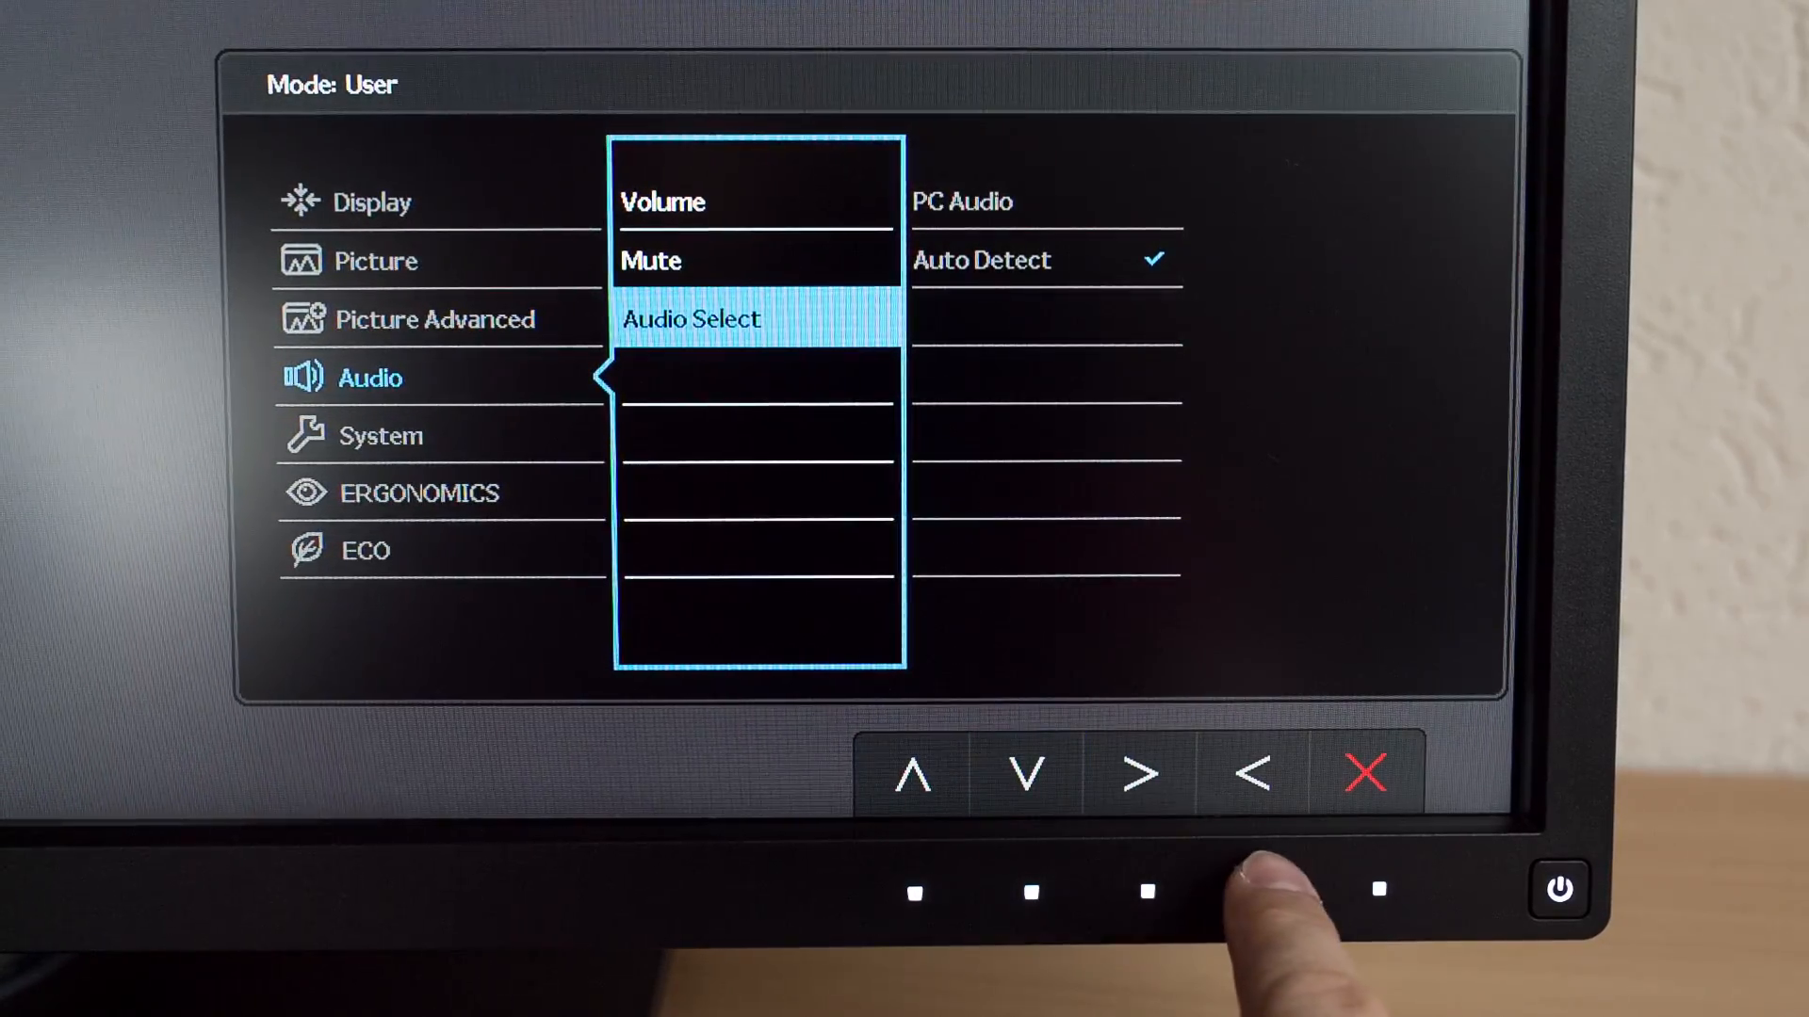
left_click(1024, 772)
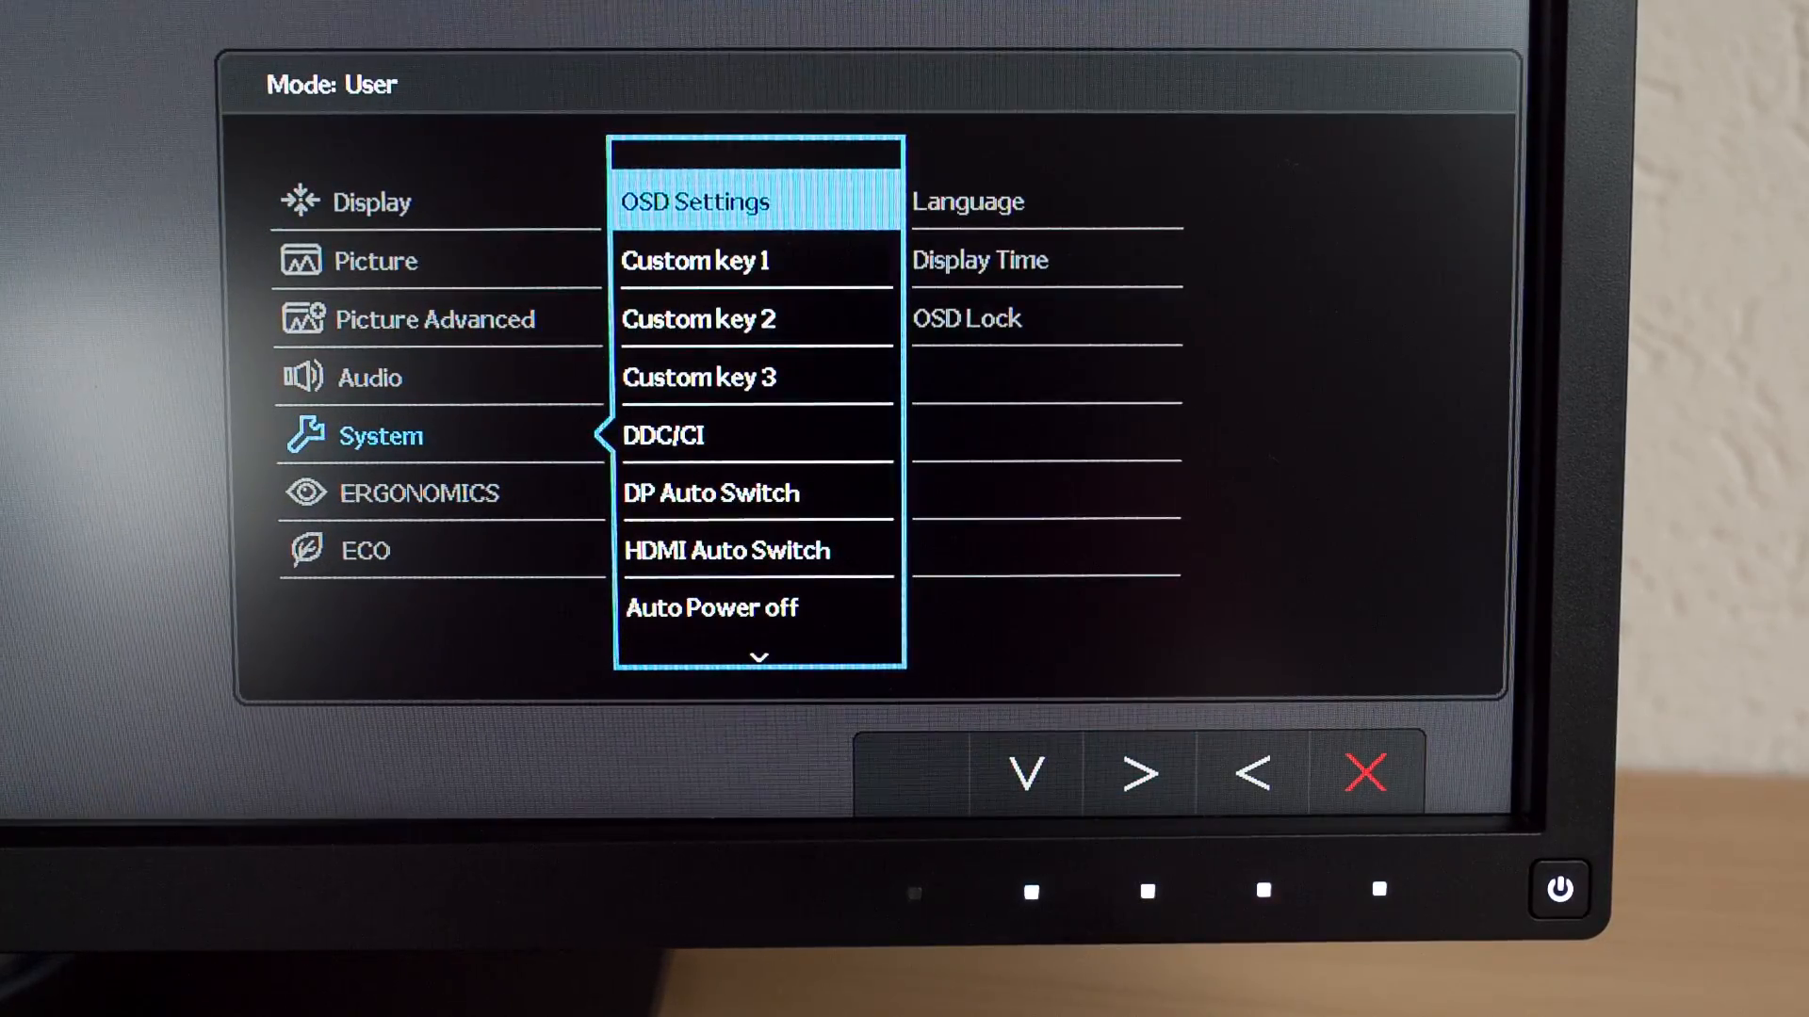
Step through DDC/CI, DP Auto Switch, HDMI Auto Switch and Auto Power off
left_click(1024, 771)
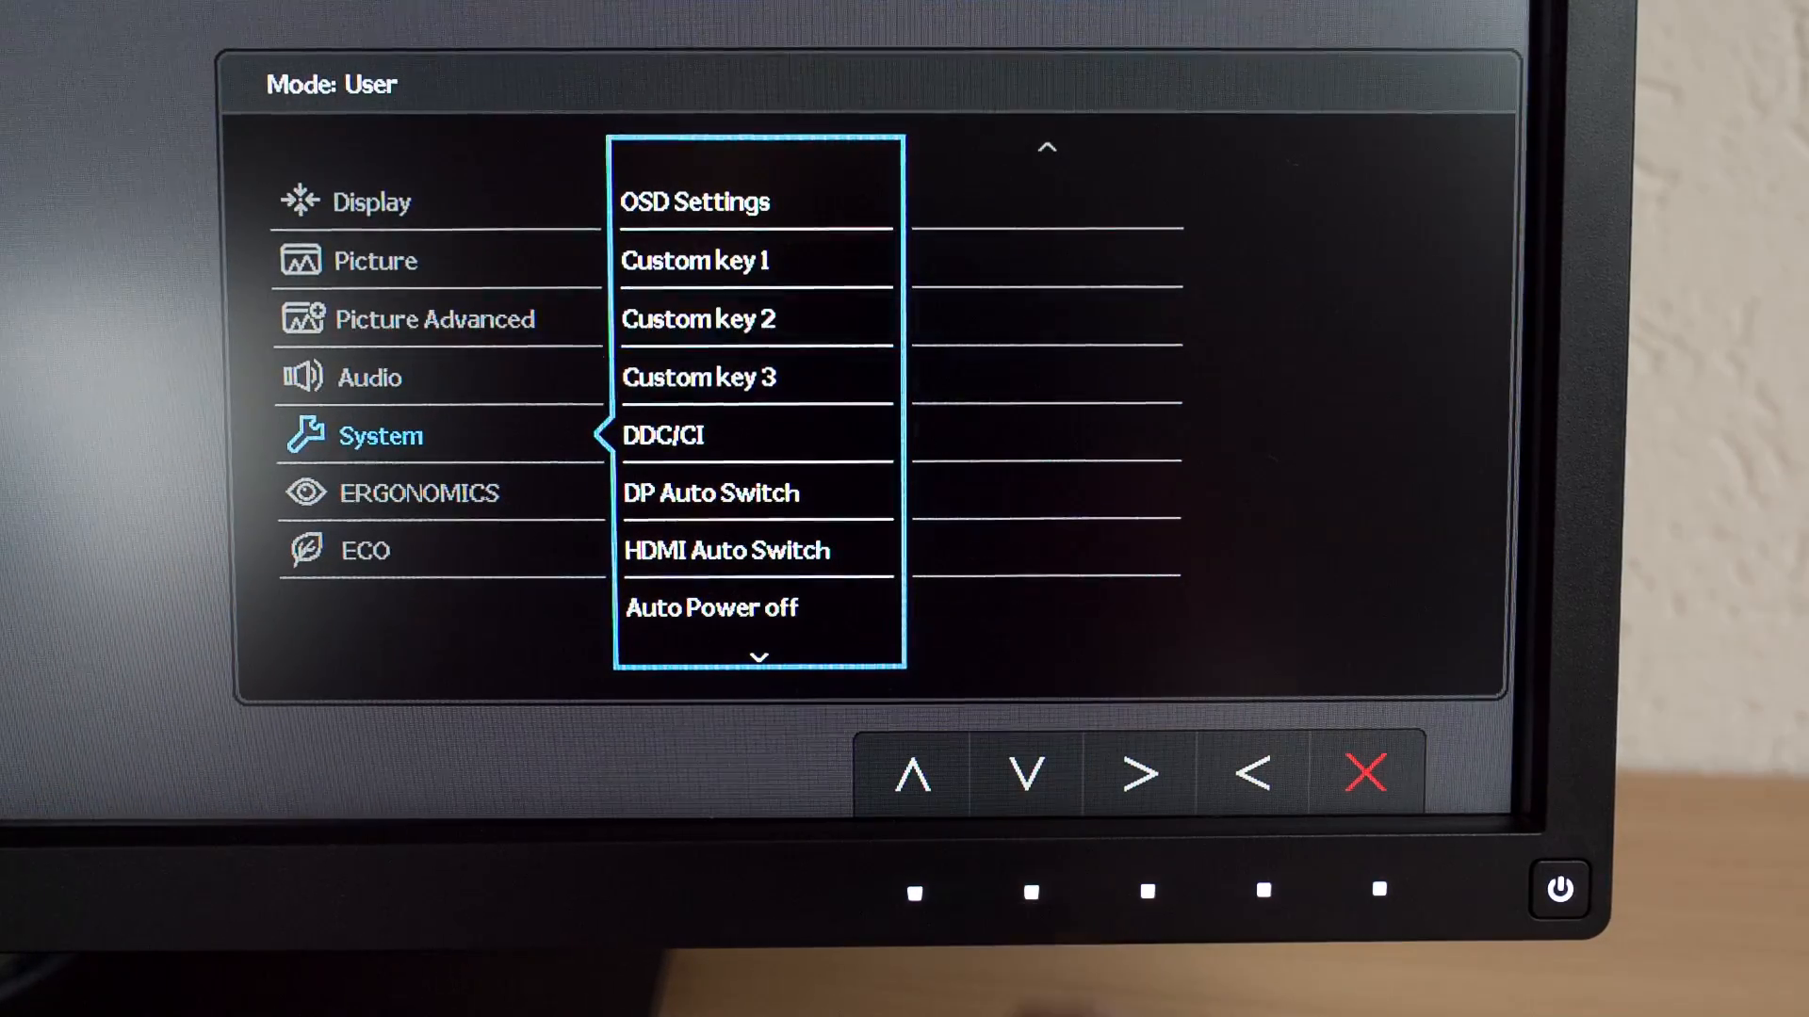
left_click(1136, 772)
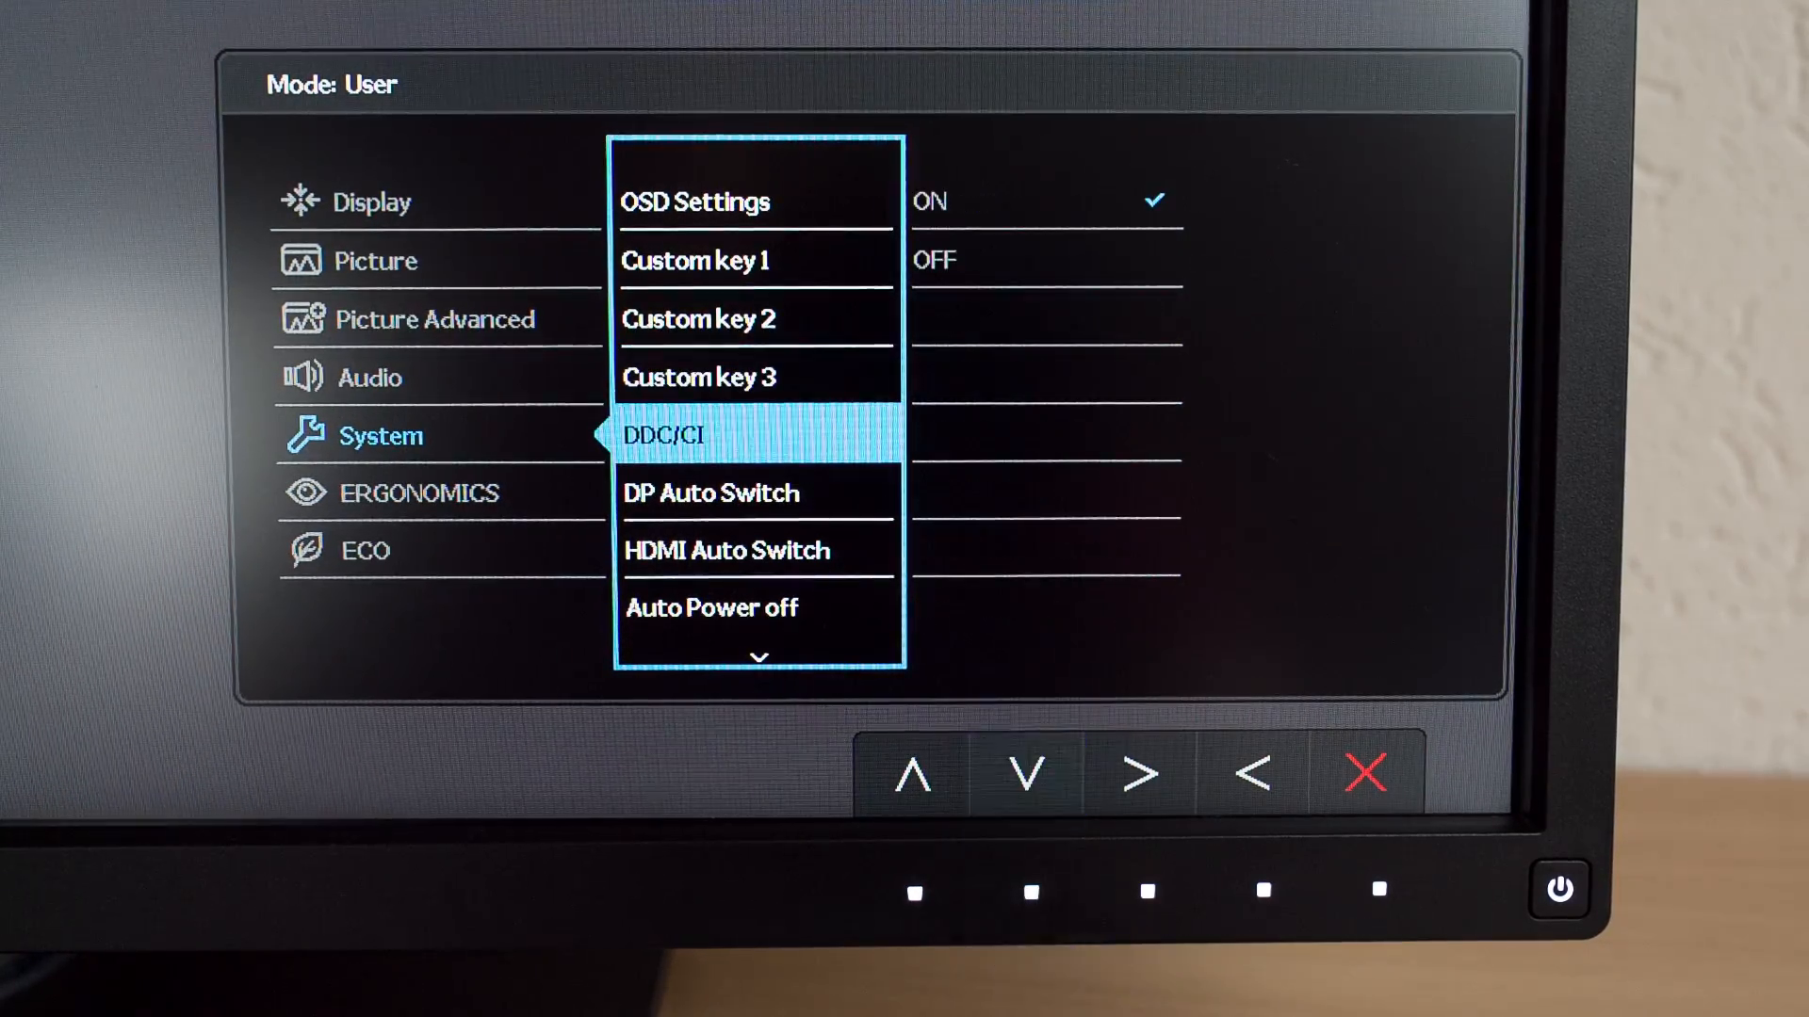
left_click(1023, 771)
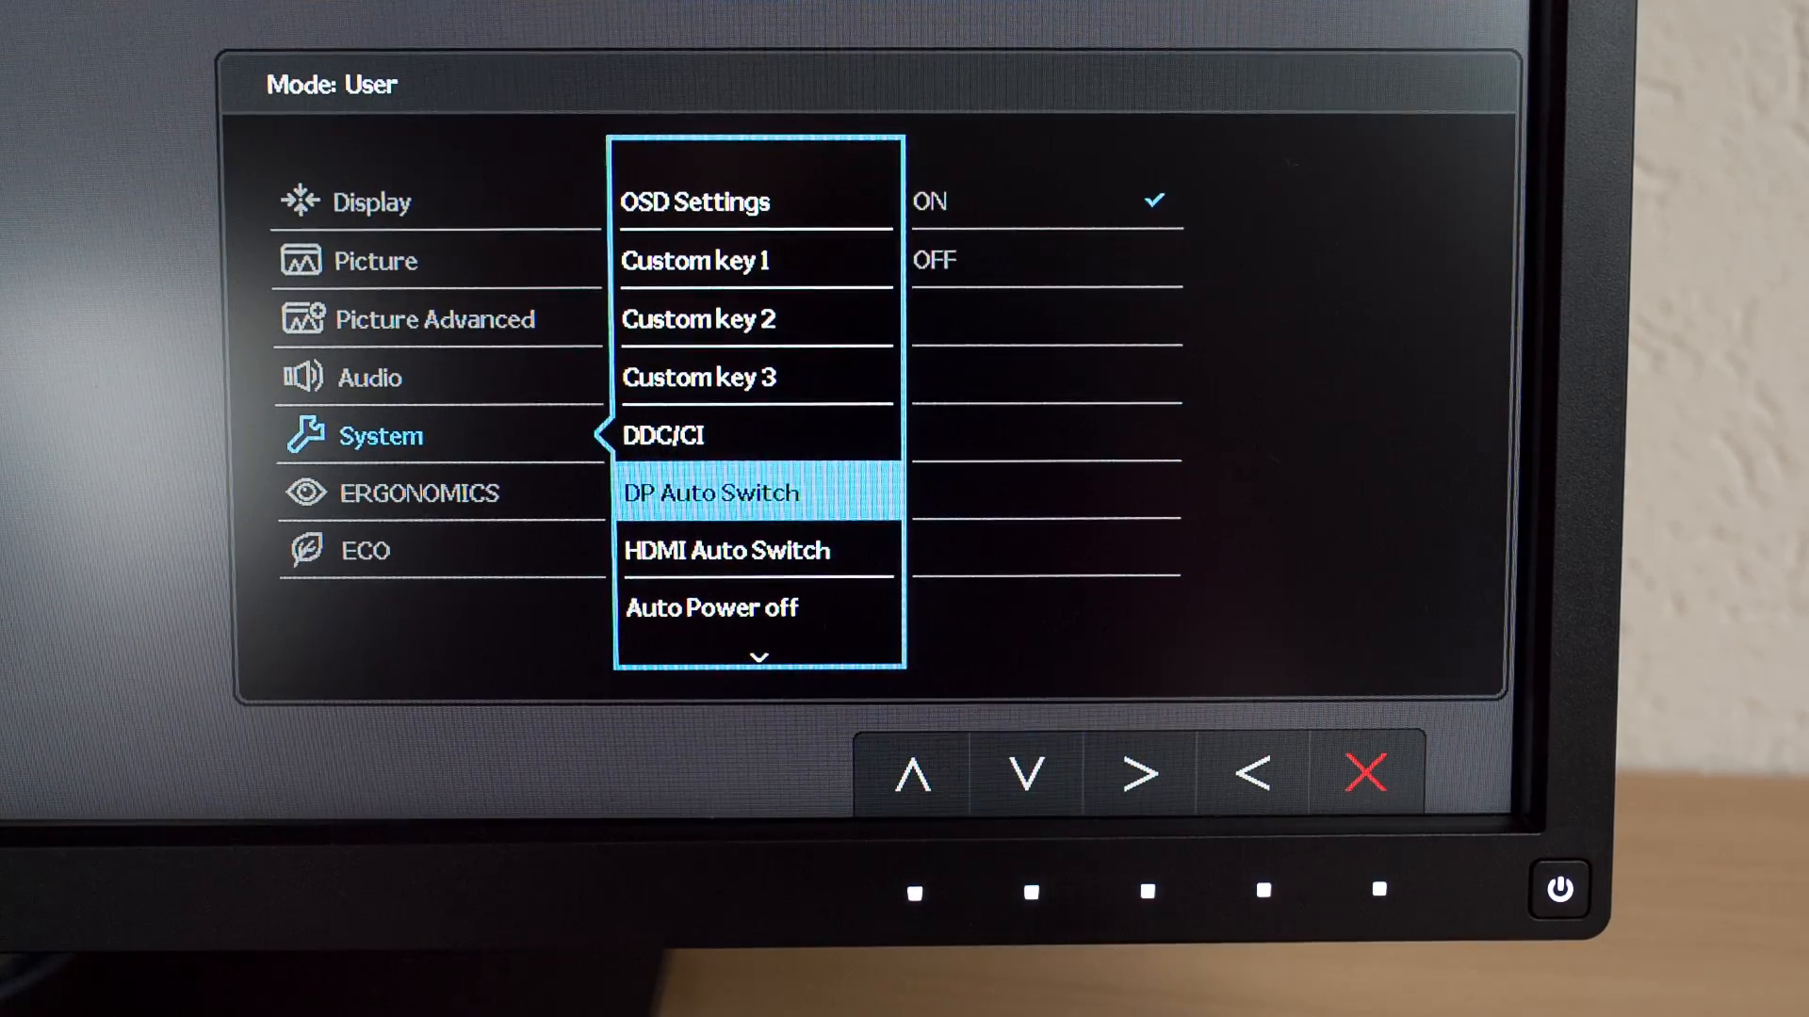
left_click(1022, 773)
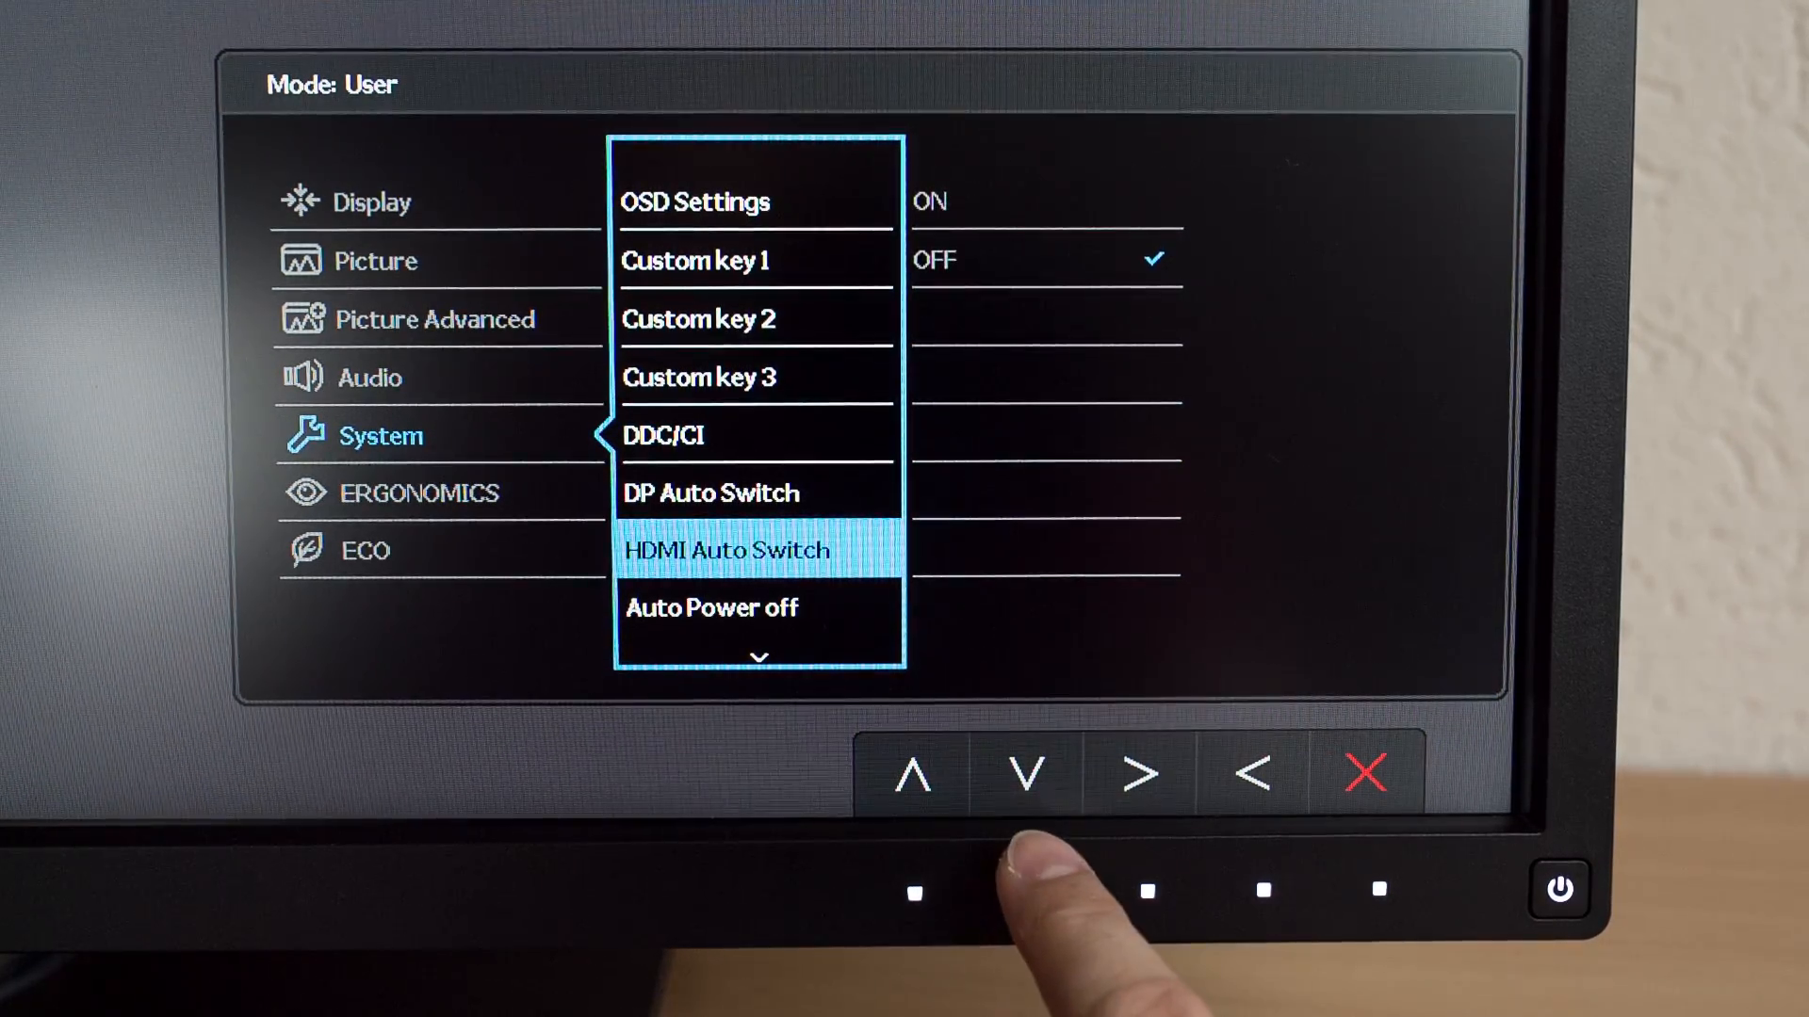
left_click(1022, 773)
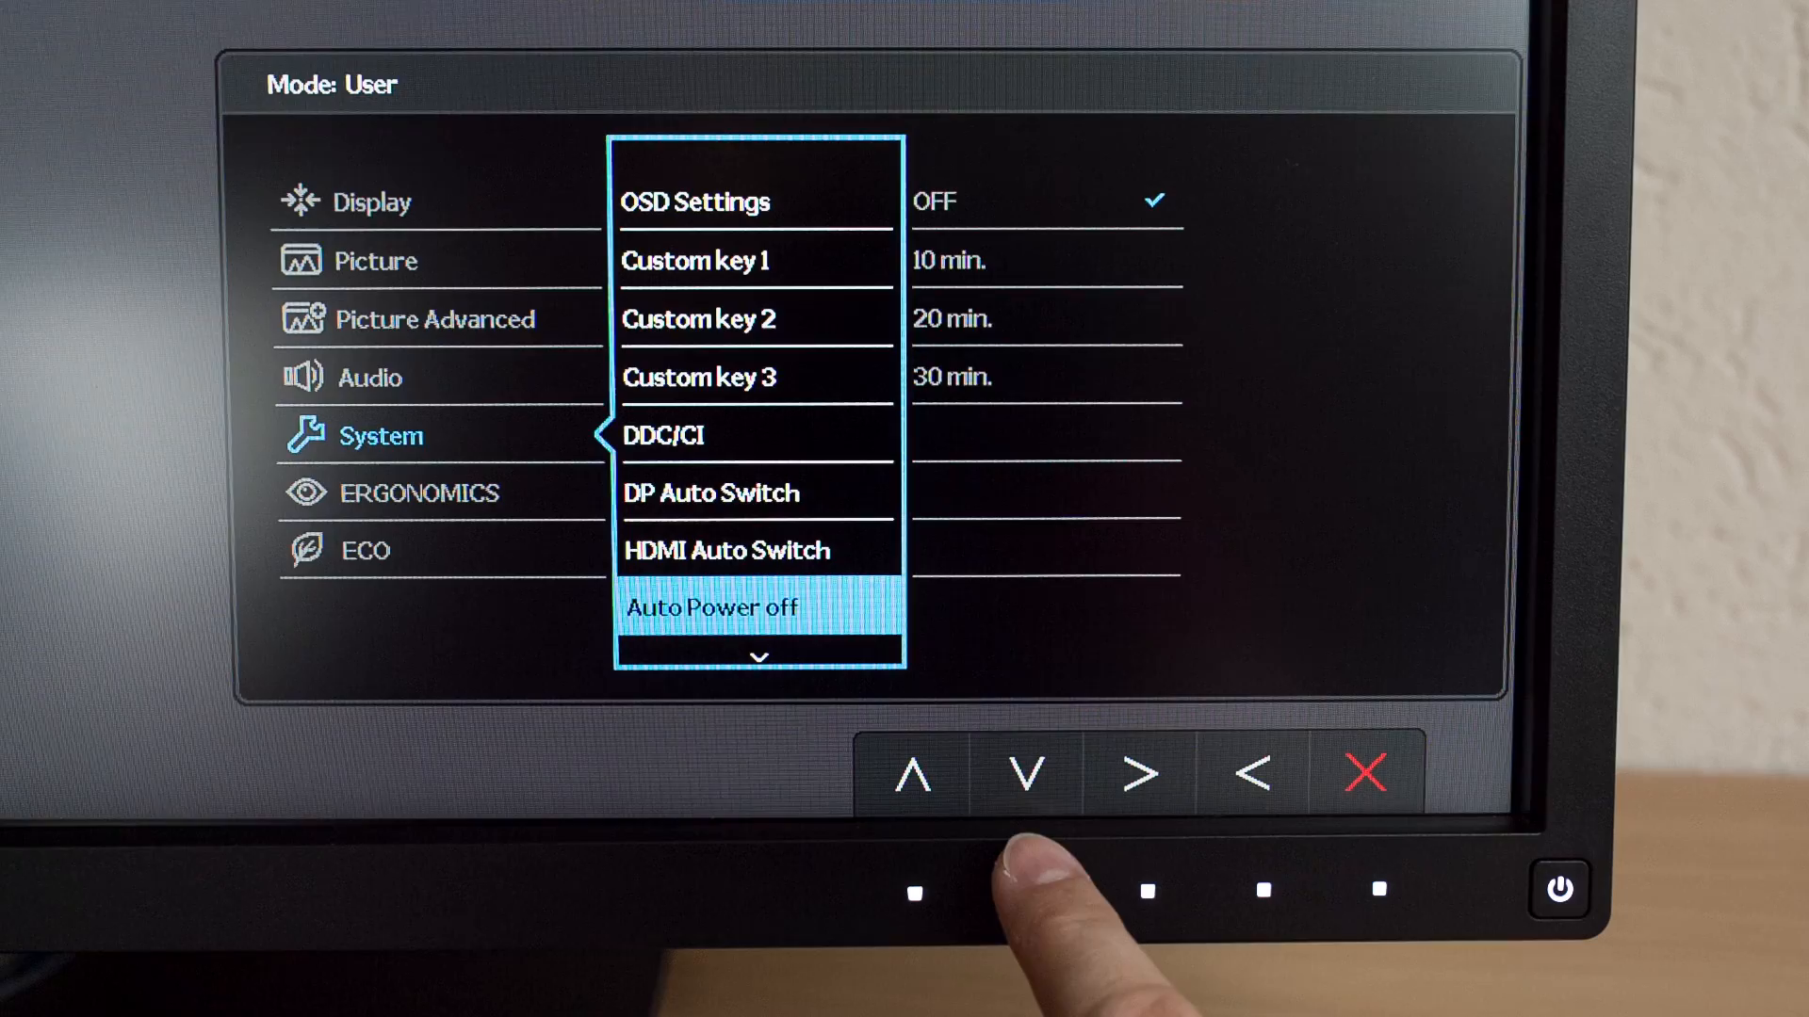
left_click(1023, 772)
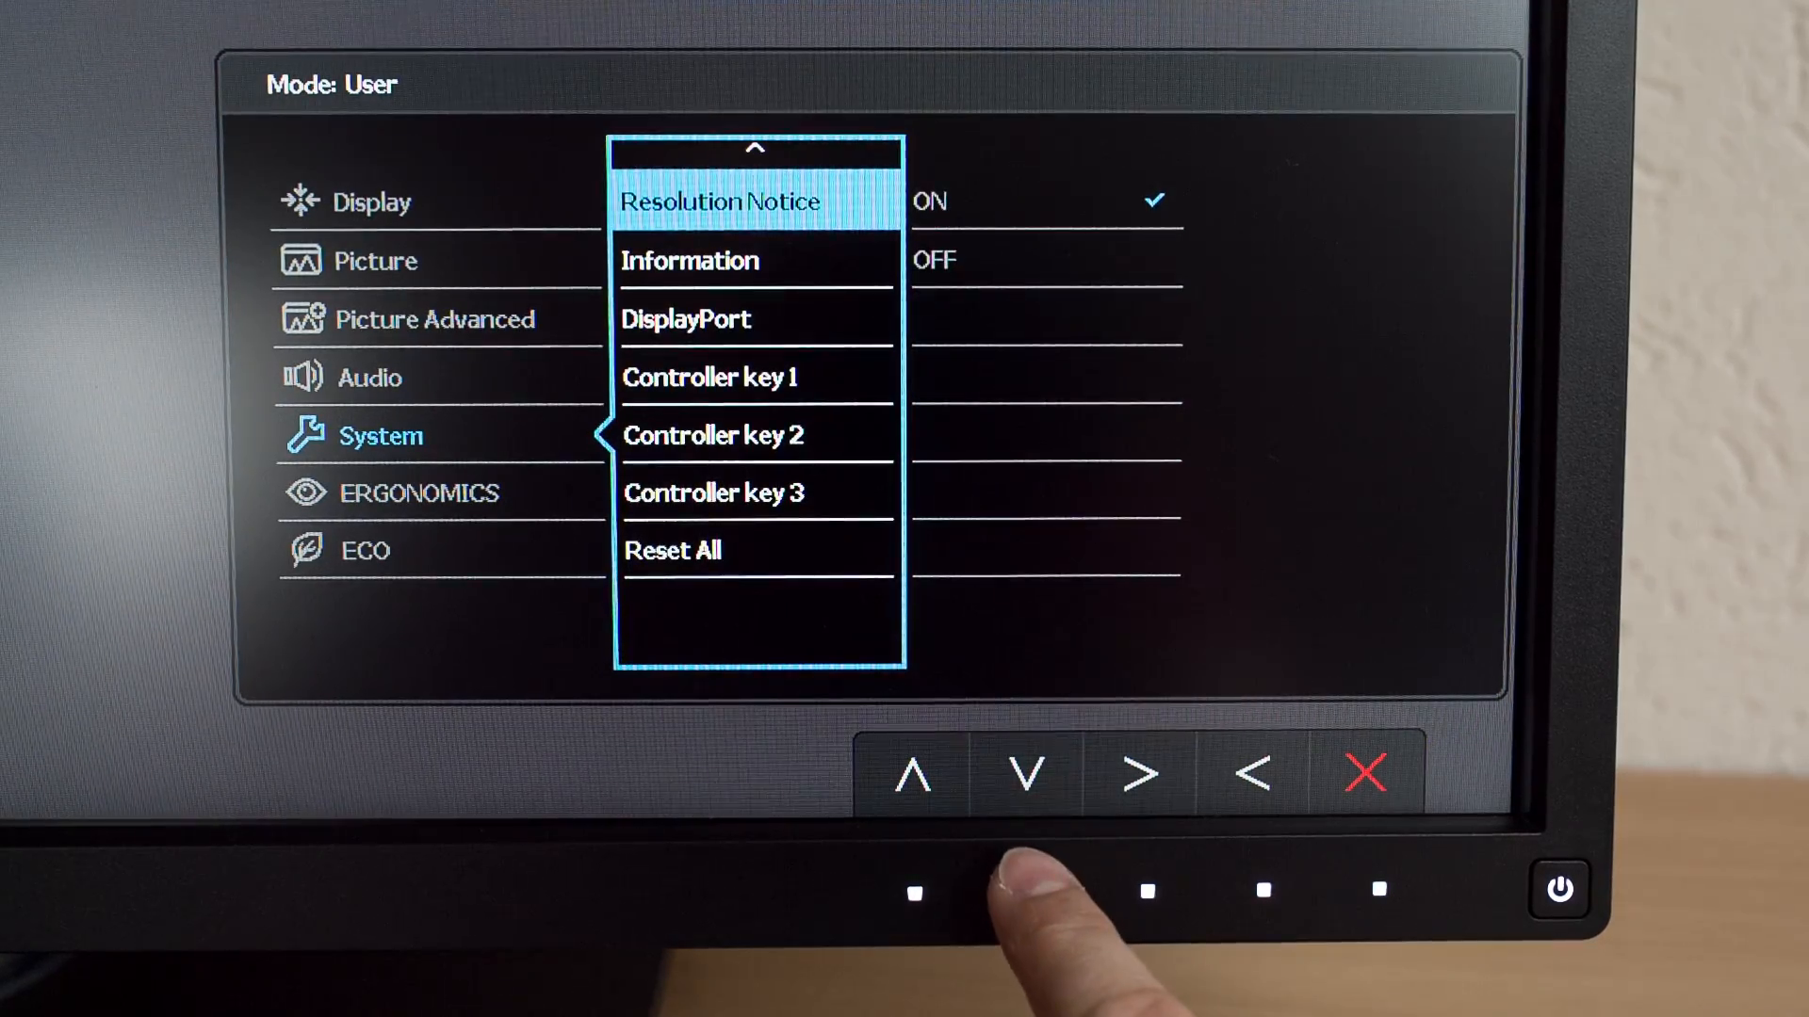
Review Controller keys 1–3, Reset All and Ergonomics with Smart Reminder off
left_click(1024, 775)
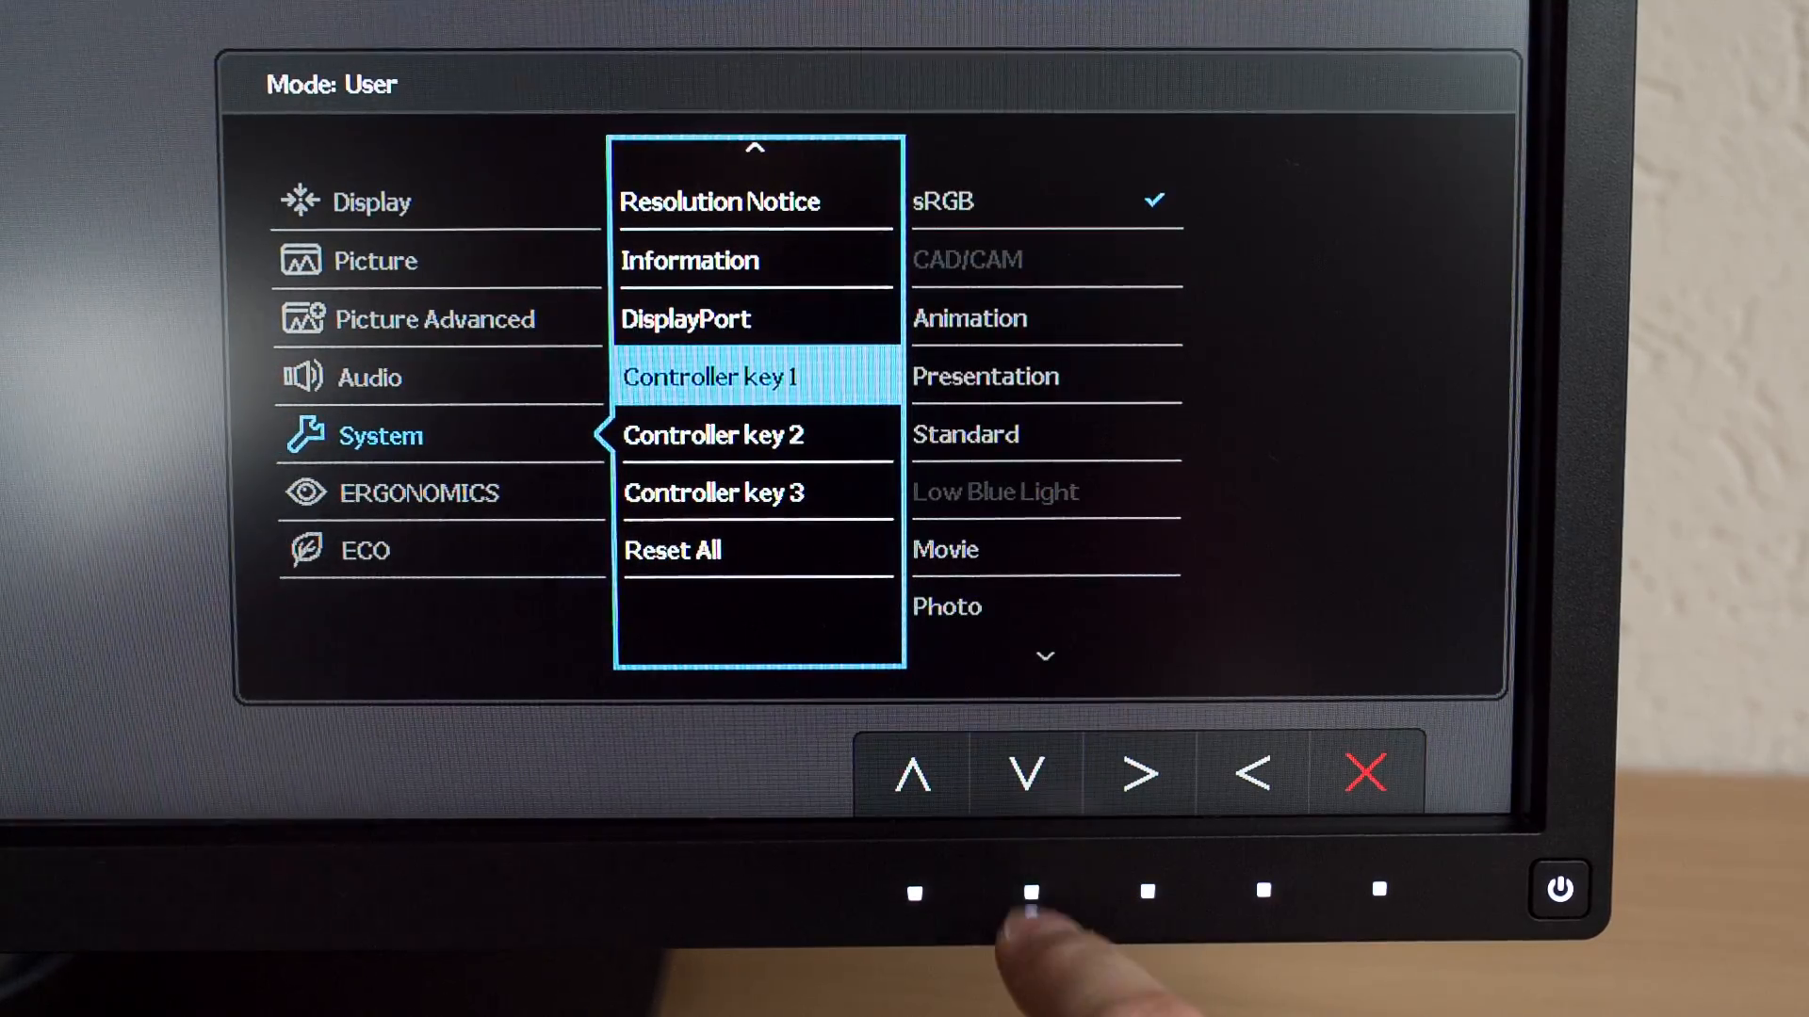
left_click(1024, 773)
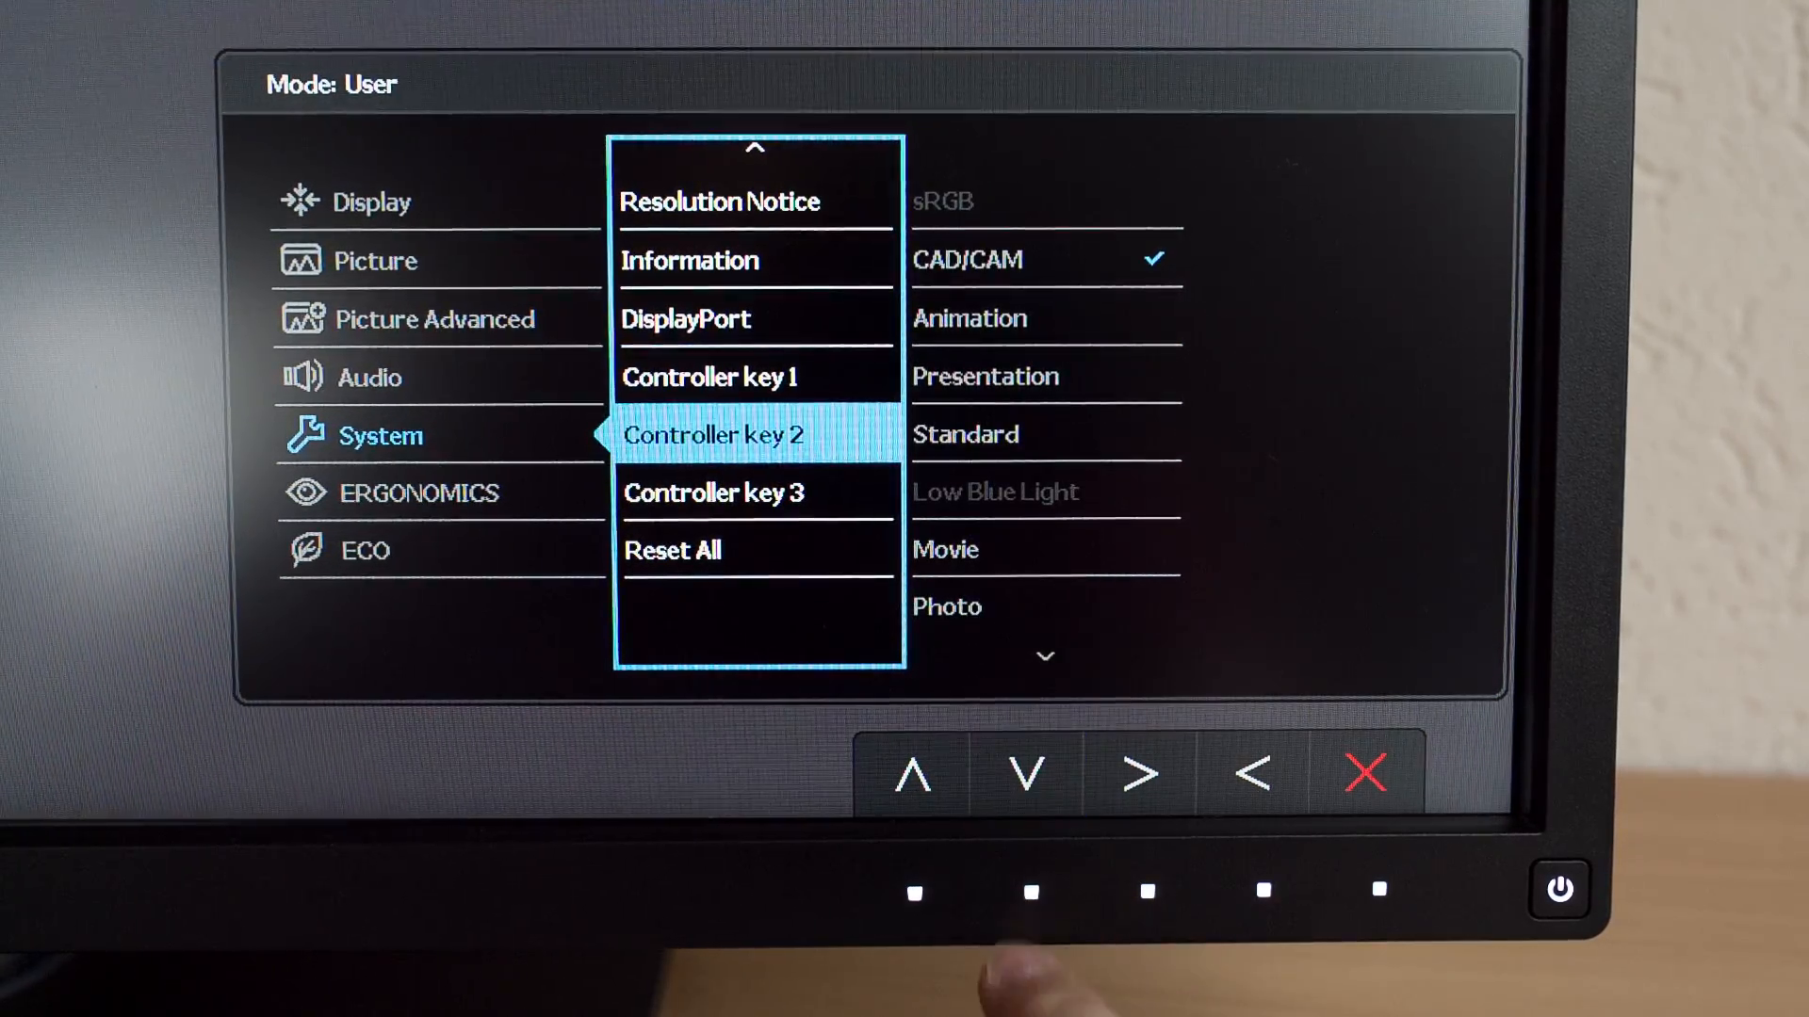
left_click(1024, 773)
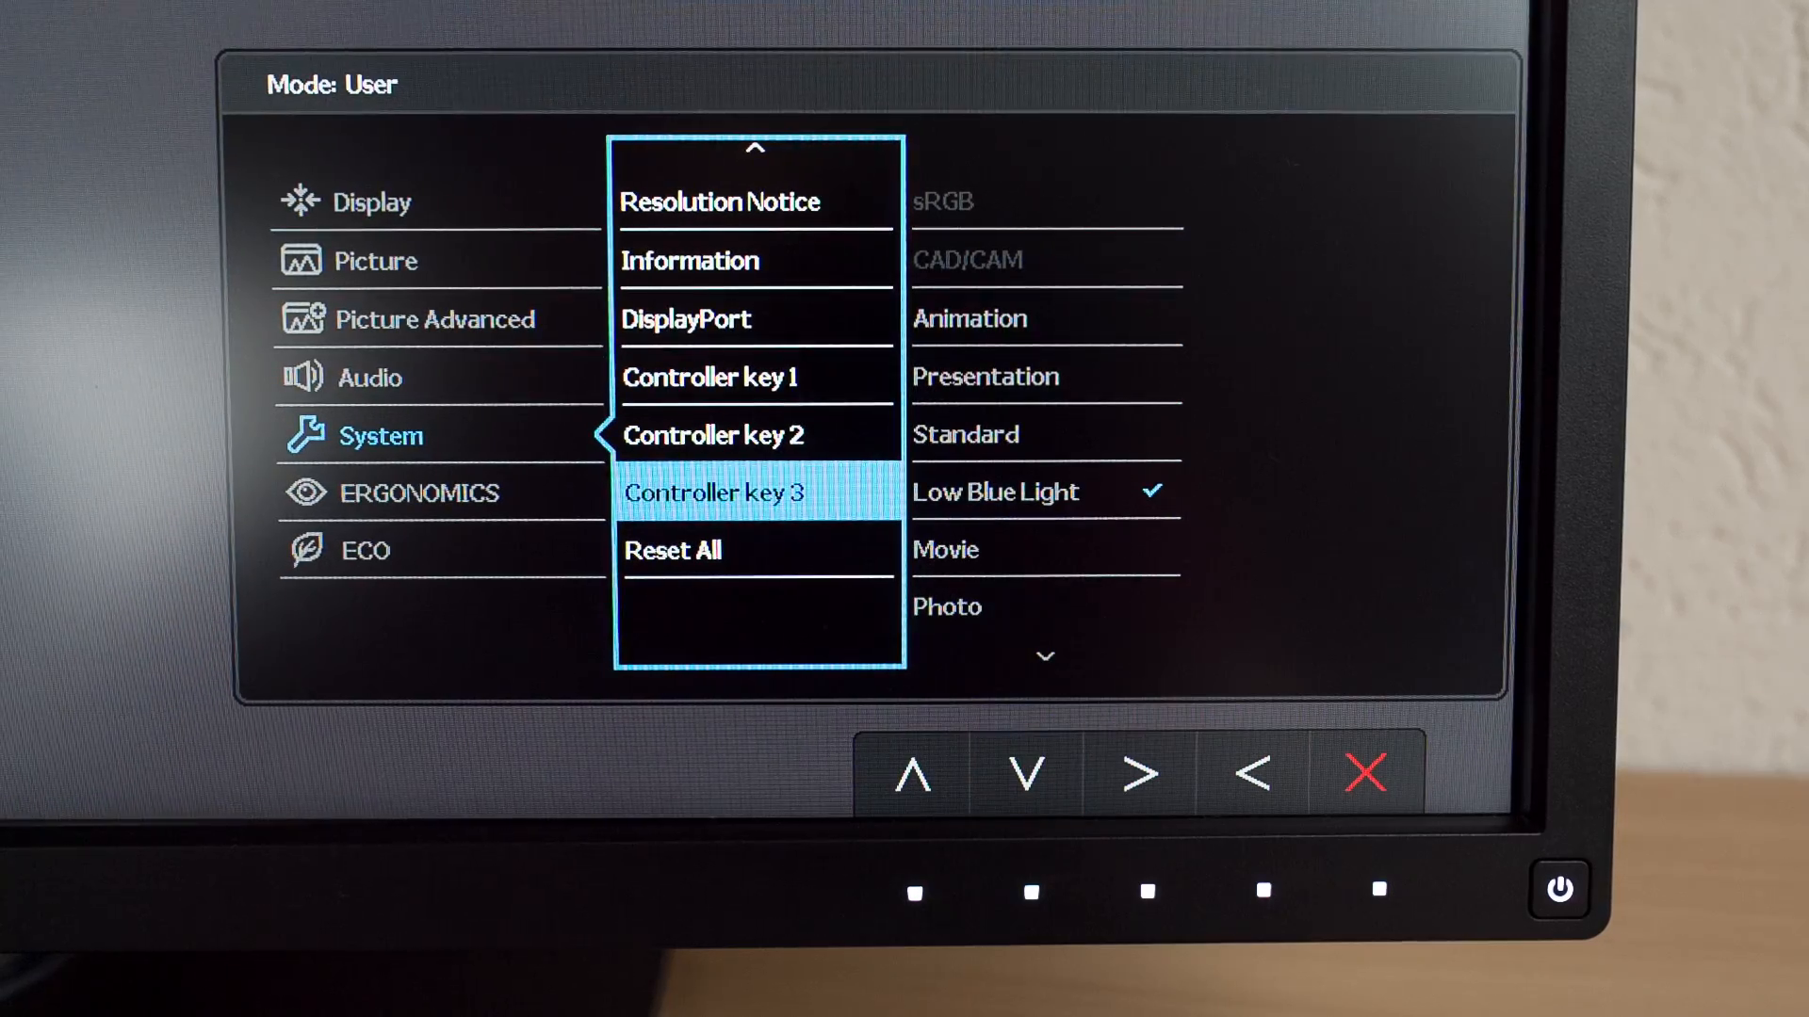
left_click(1024, 771)
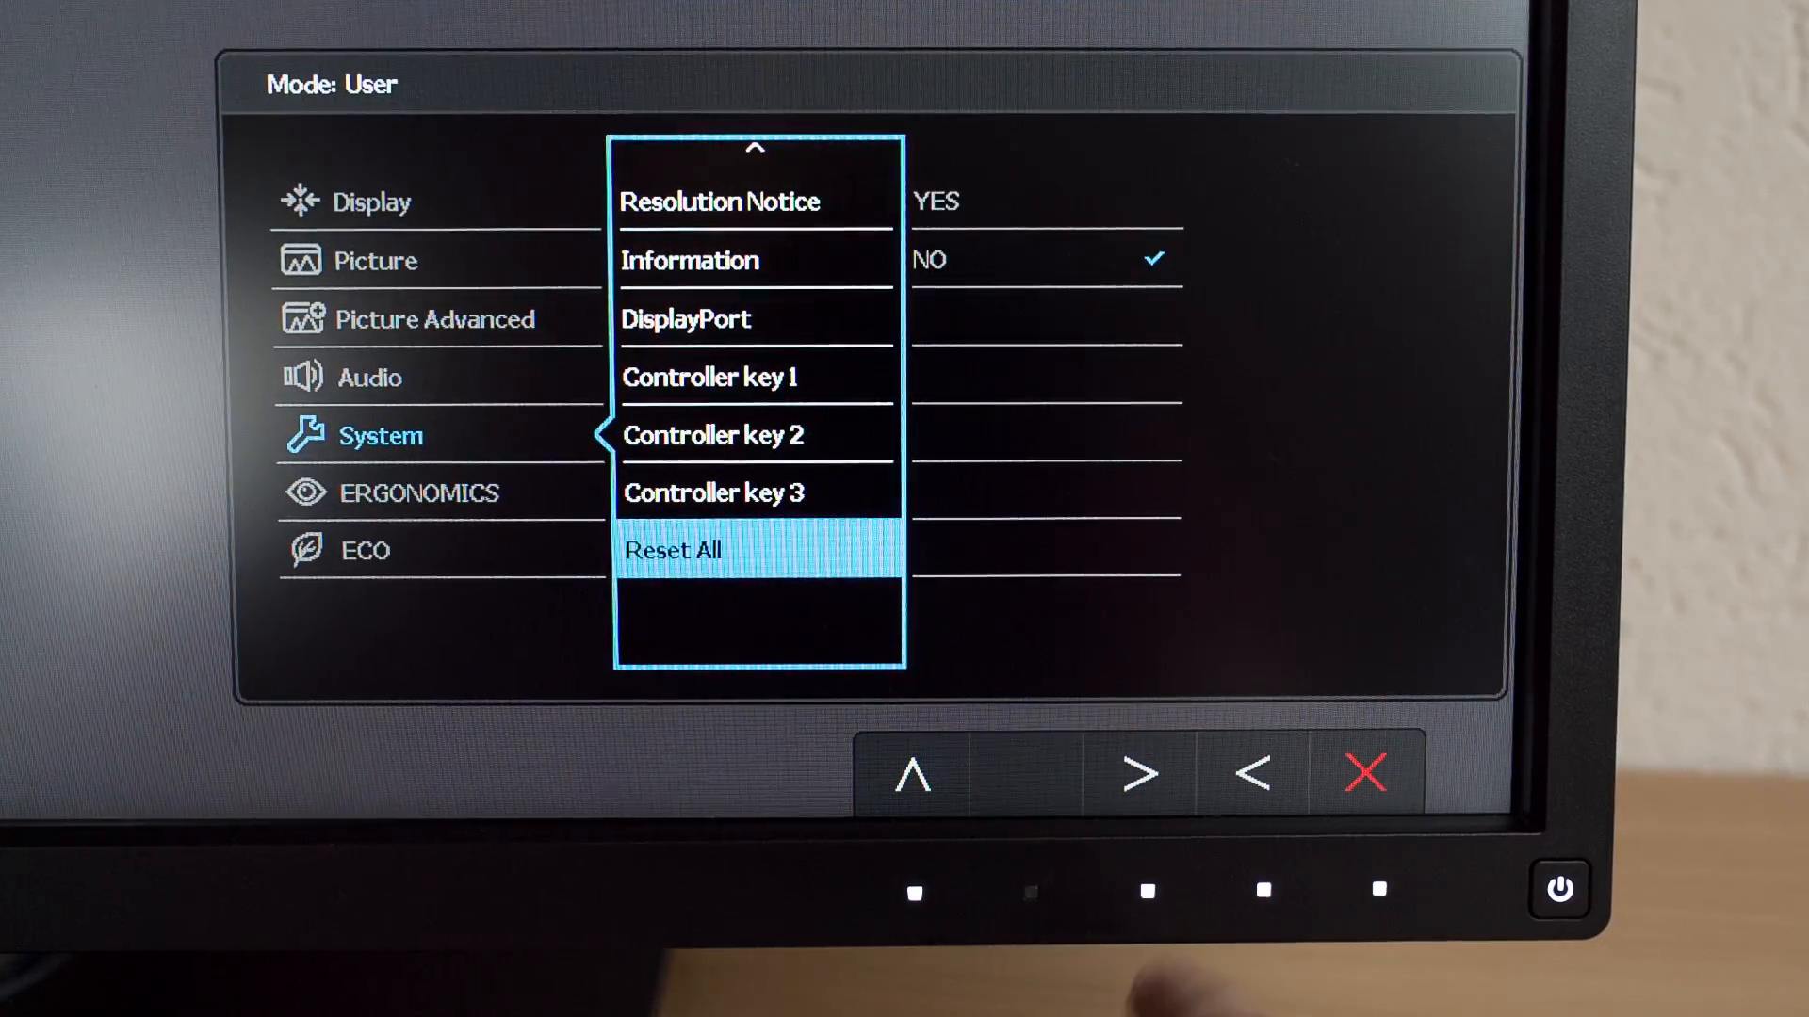
left_click(1026, 775)
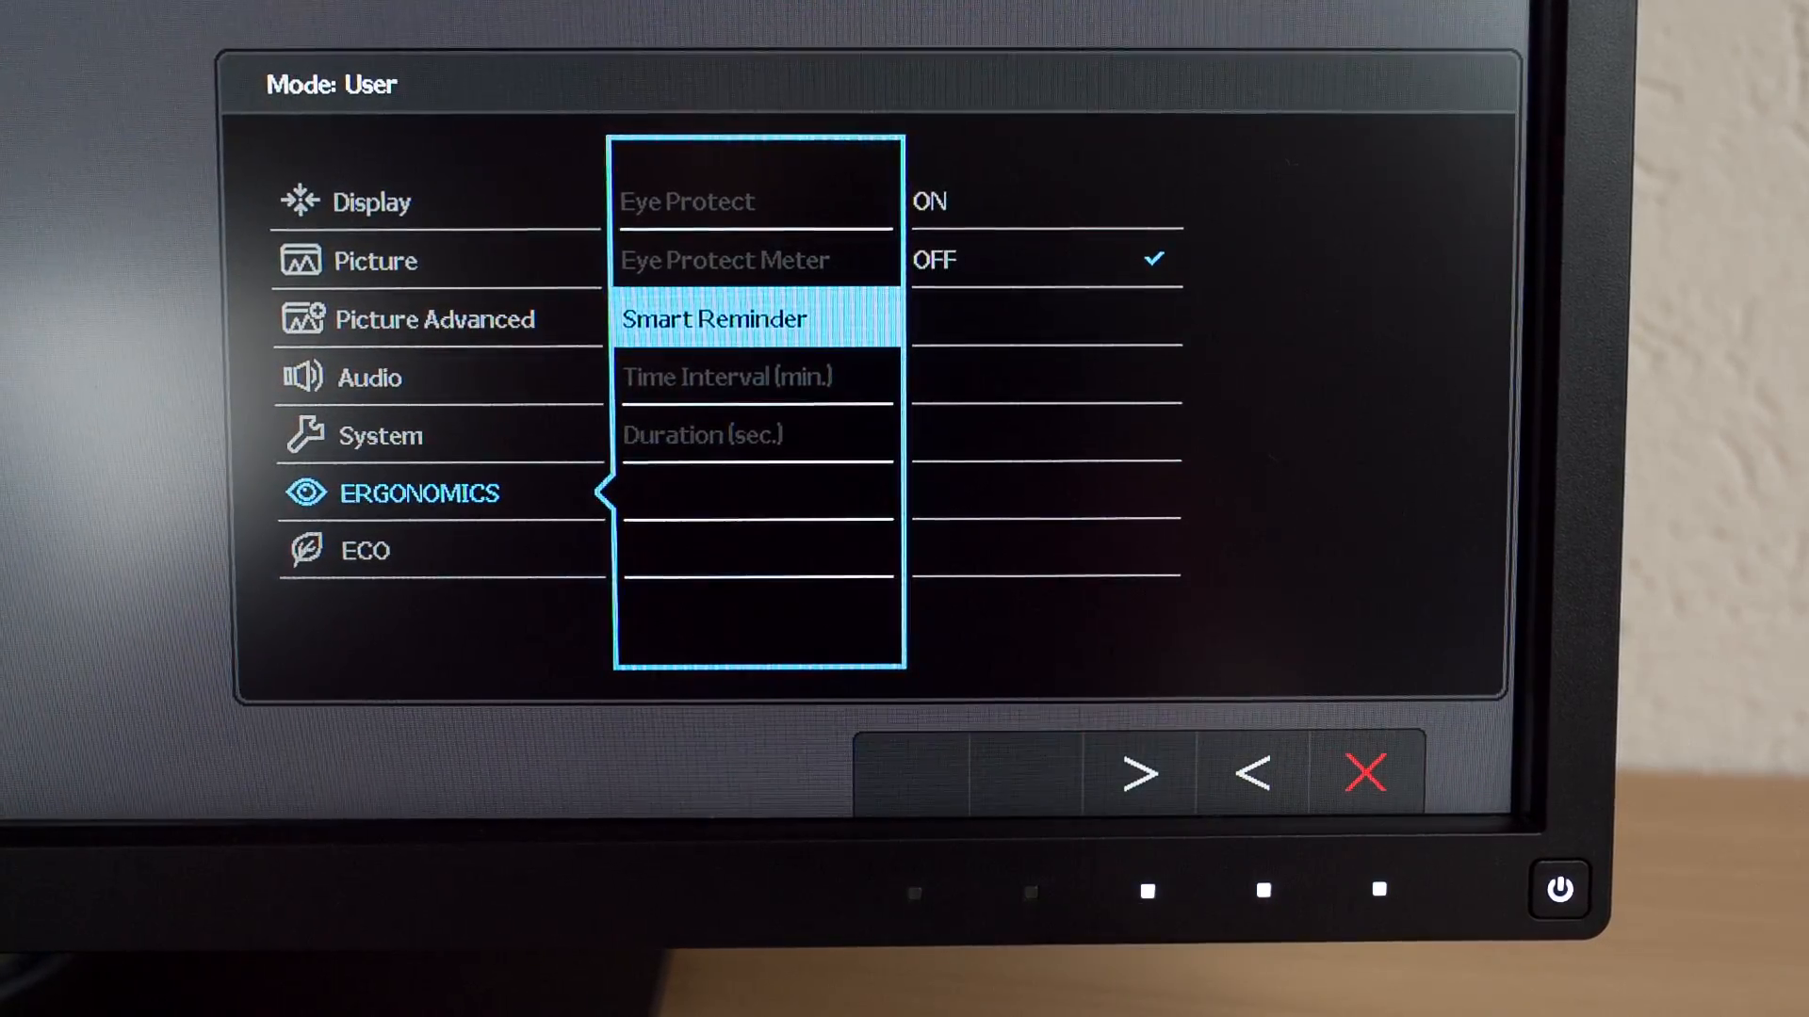
left_click(1025, 772)
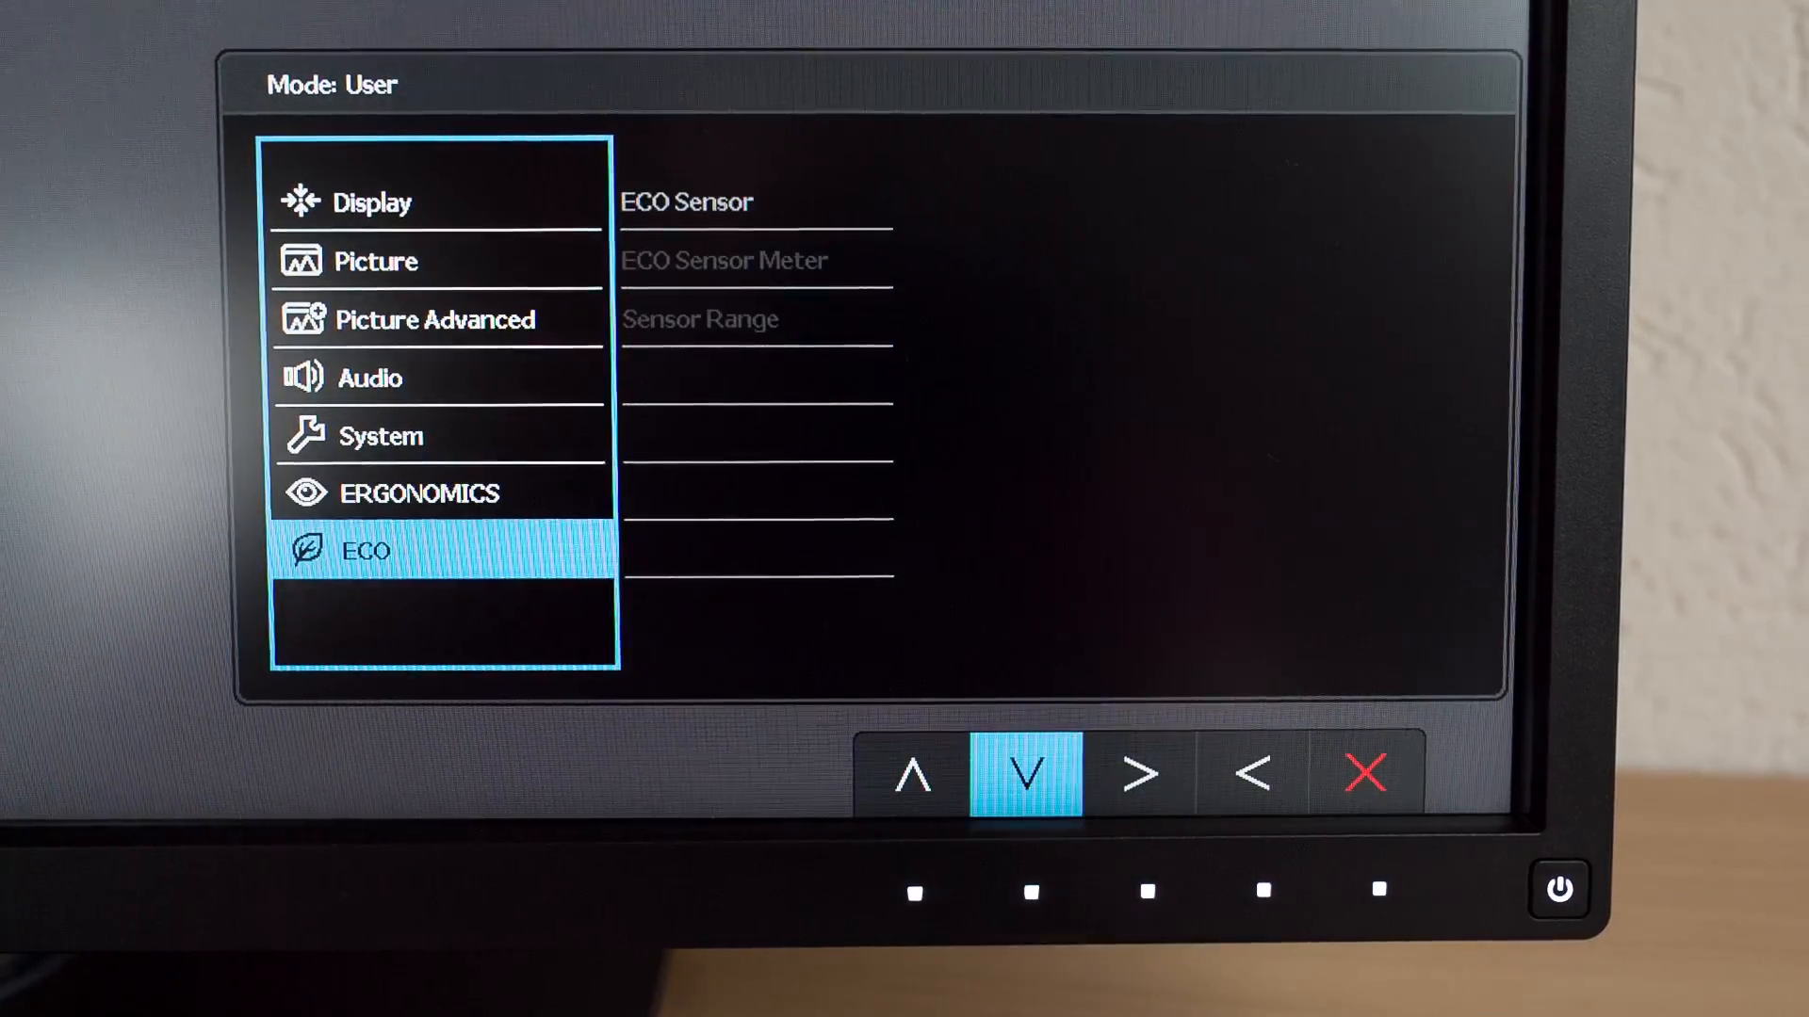